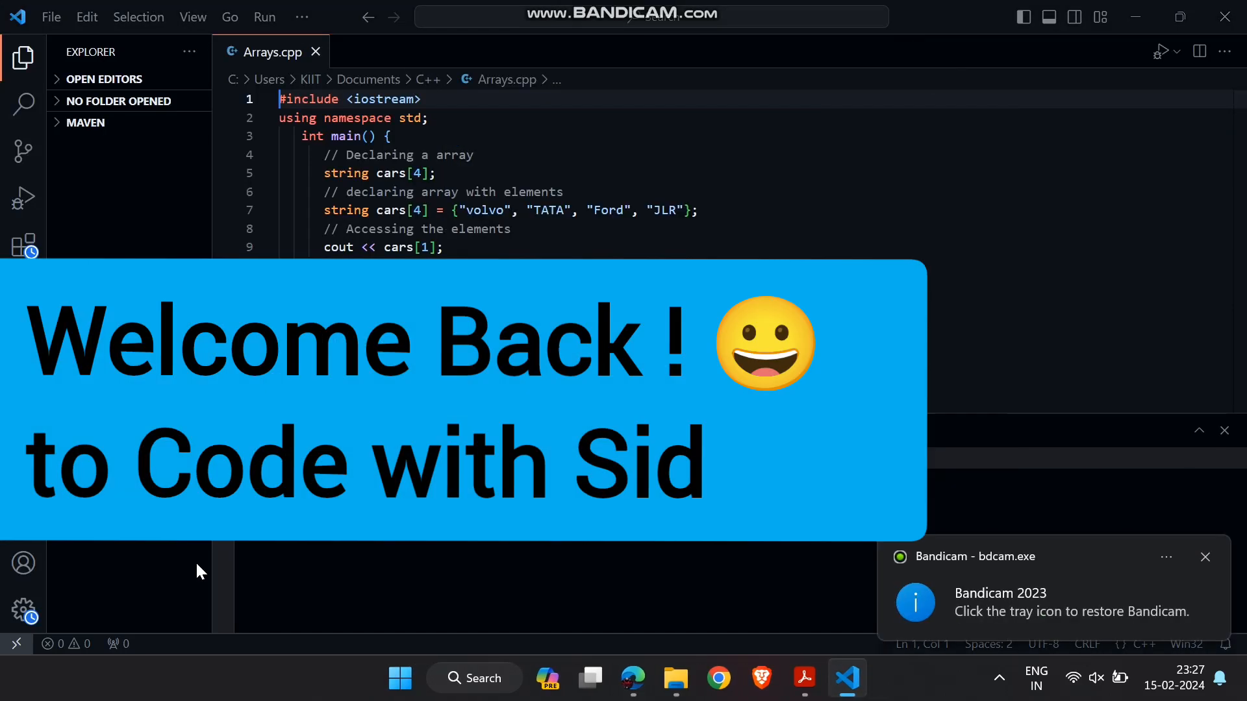
Step: Bring up the Manage gear menu from the bottom of the Activity Bar
click(24, 611)
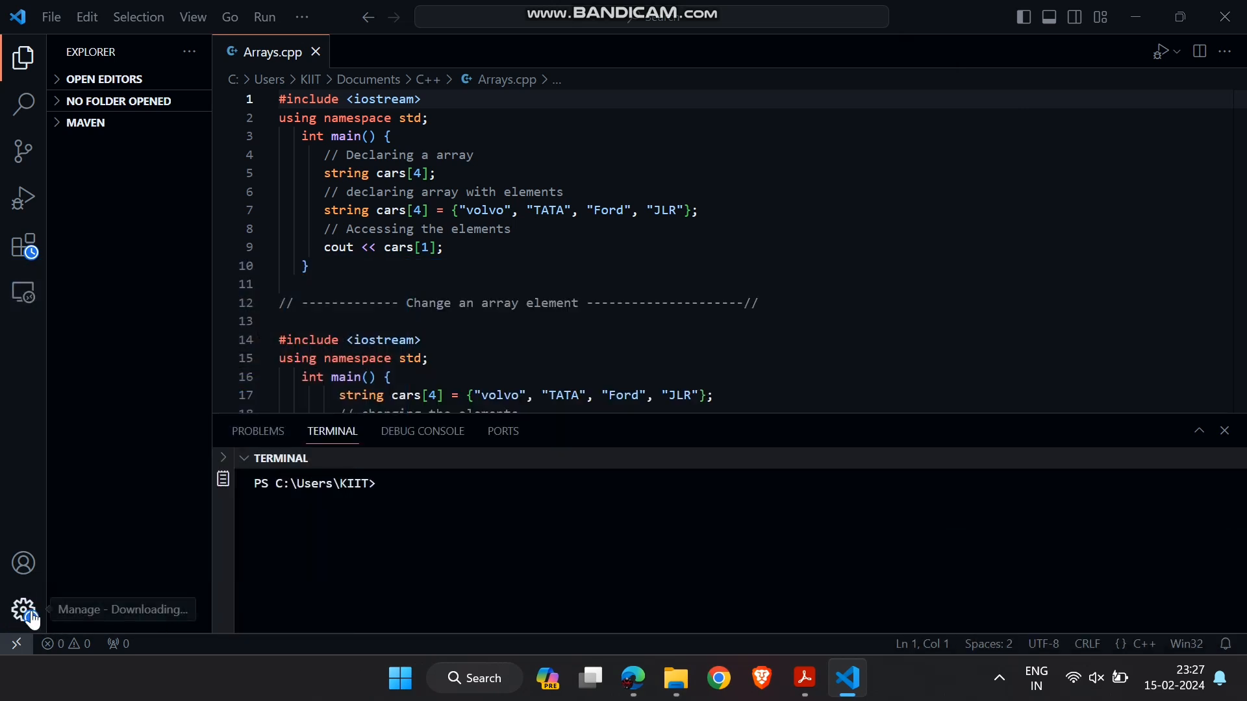
click(23, 611)
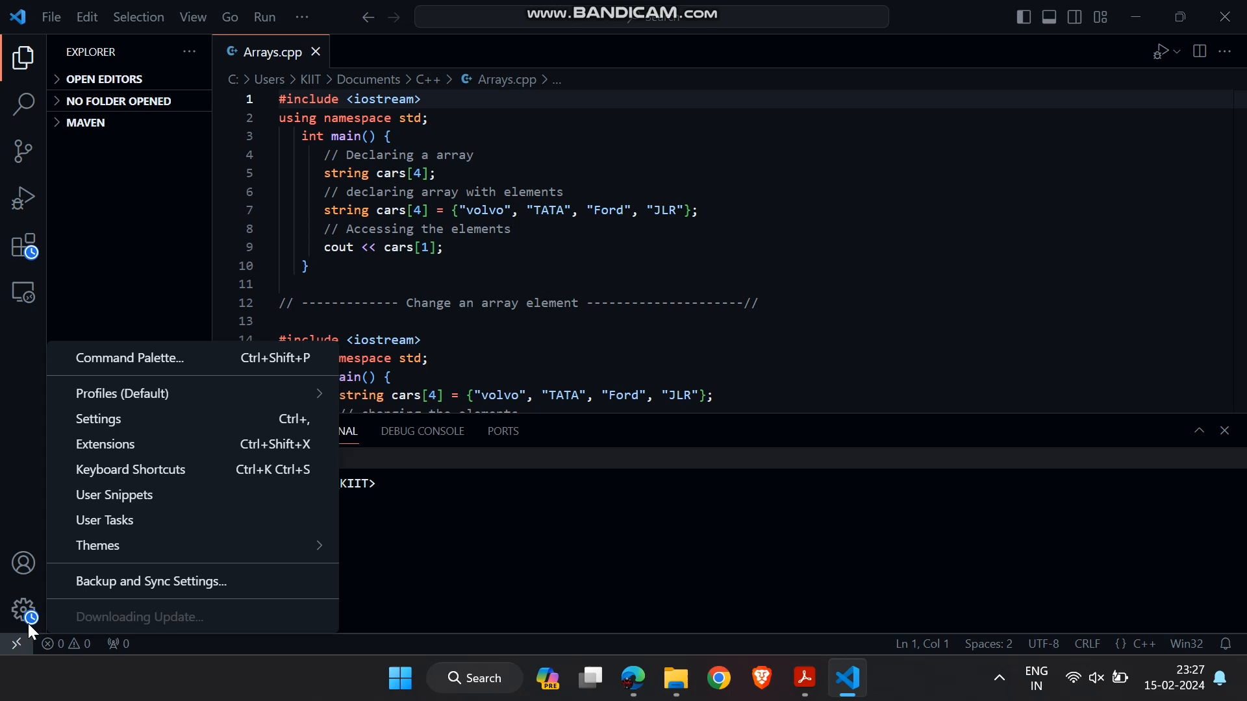
mouse_move(131, 430)
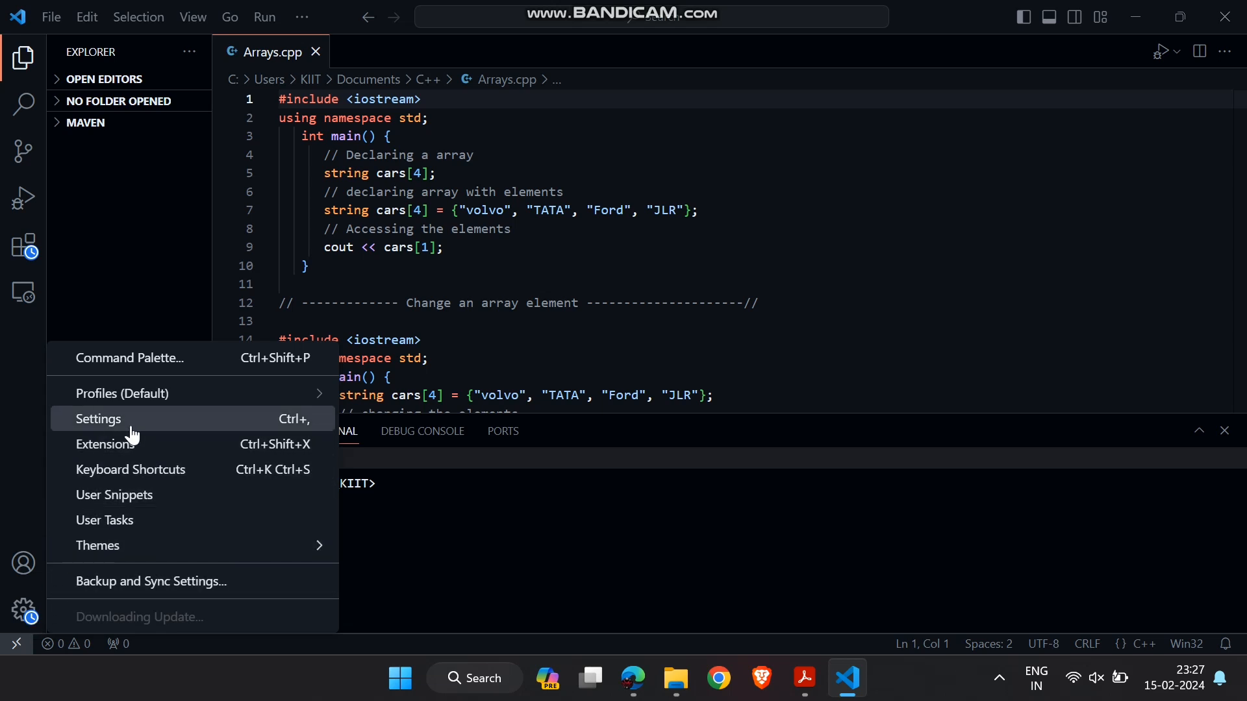
Step: Review the Commonly Used settings (auto save after delay, font size 14), then return to Arrays.cpp
click(97, 419)
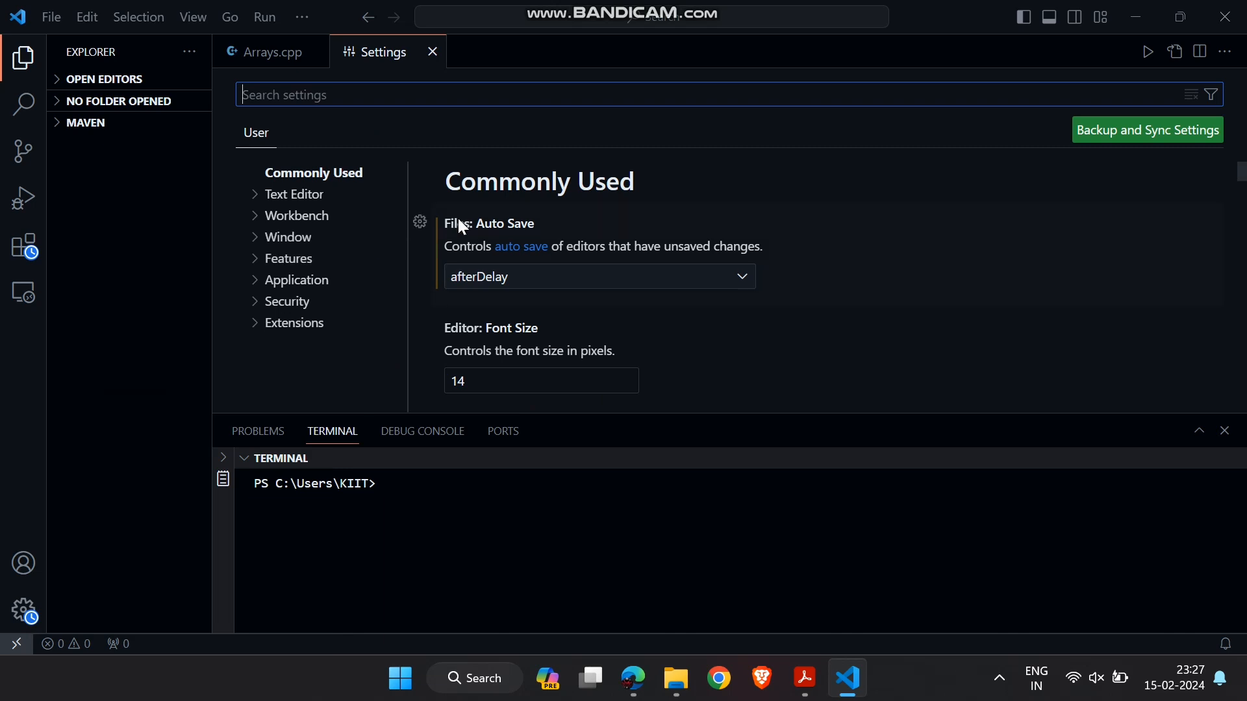
mouse_move(436, 183)
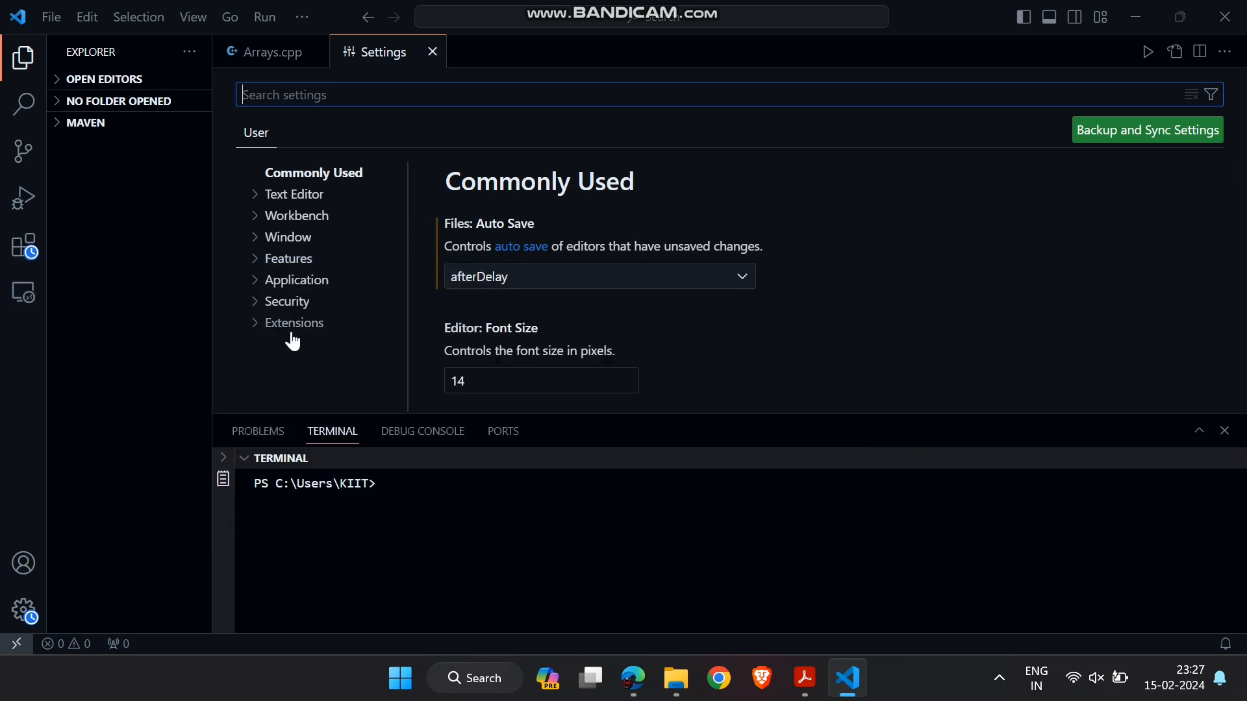
click(23, 610)
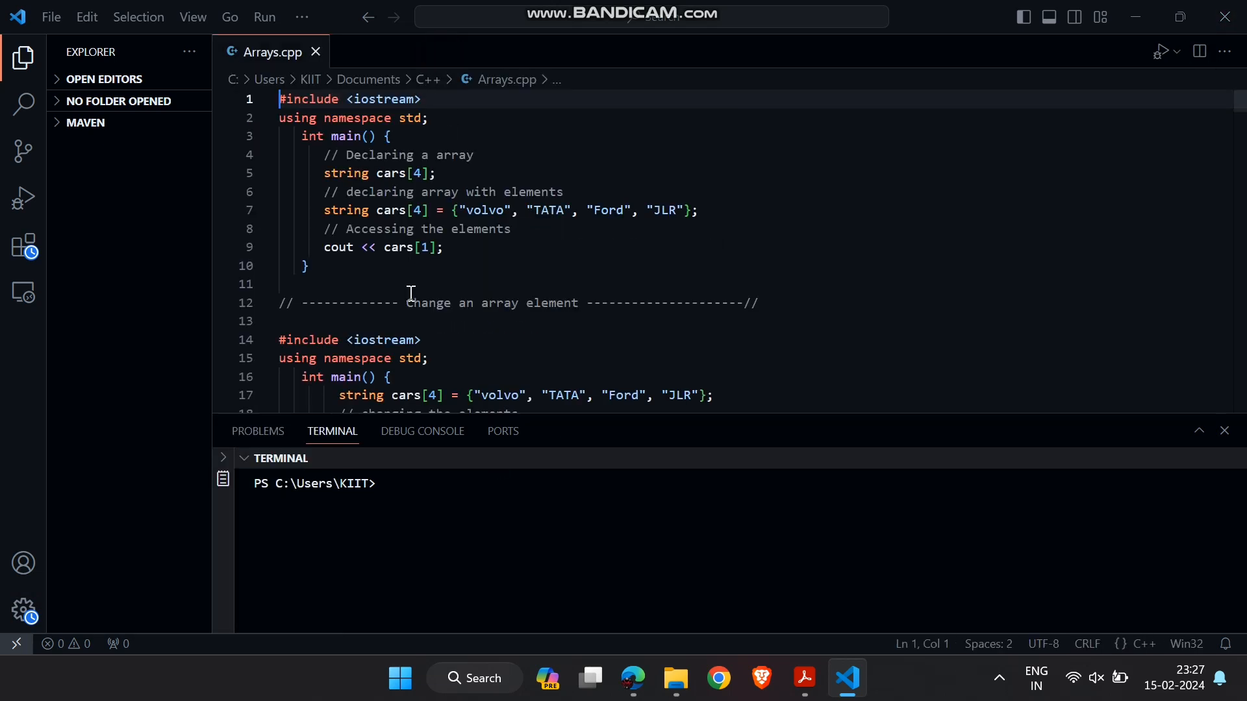
Step: Apply the Dracula colour theme via Manage > Themes > Color Theme
click(24, 611)
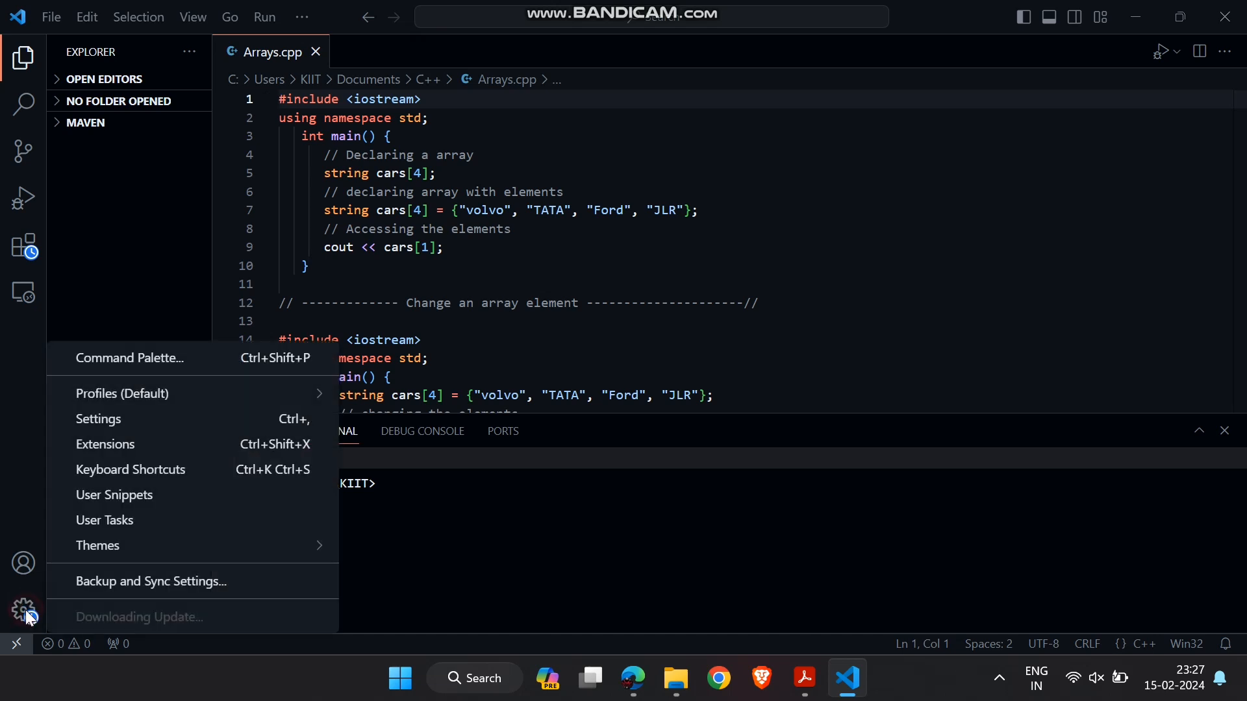
click(97, 545)
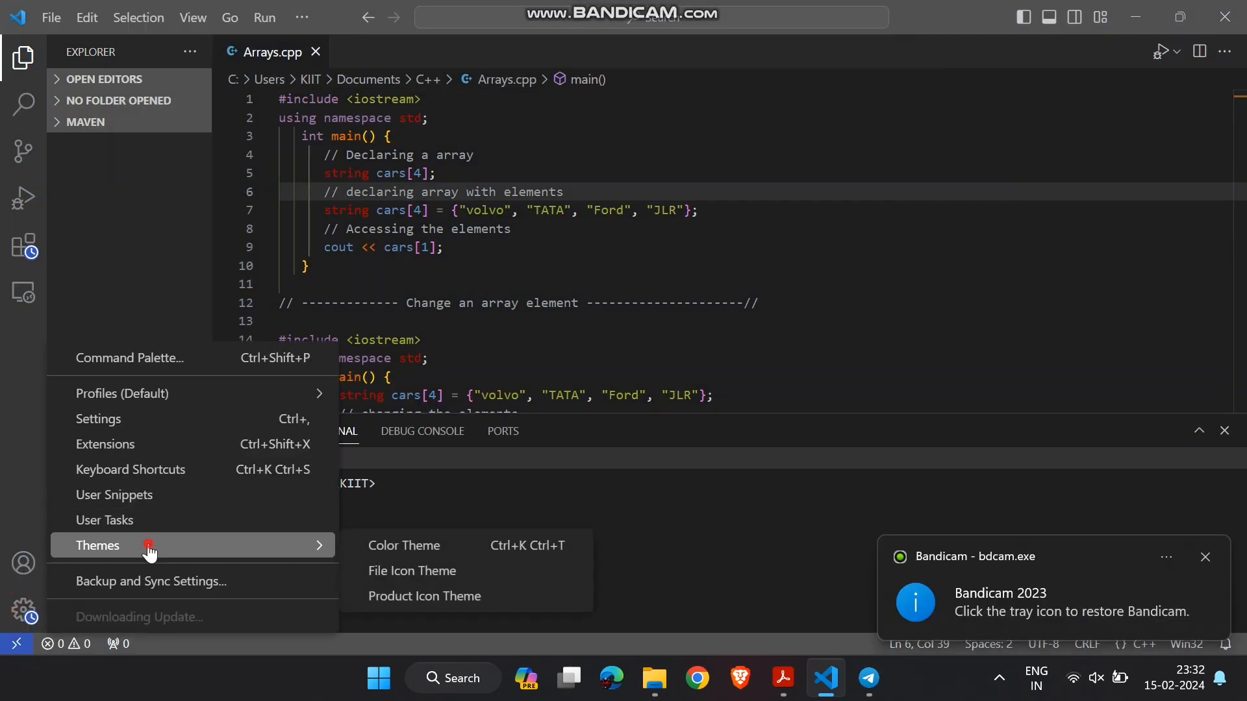
click(404, 544)
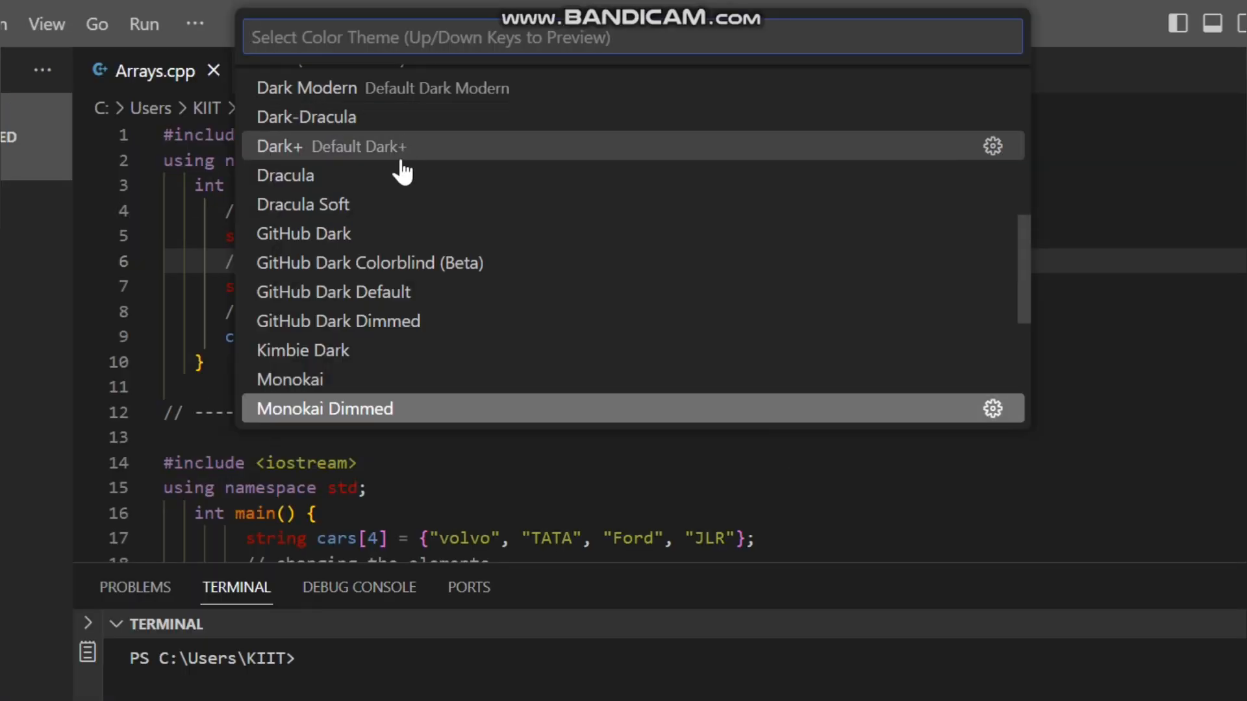
click(285, 175)
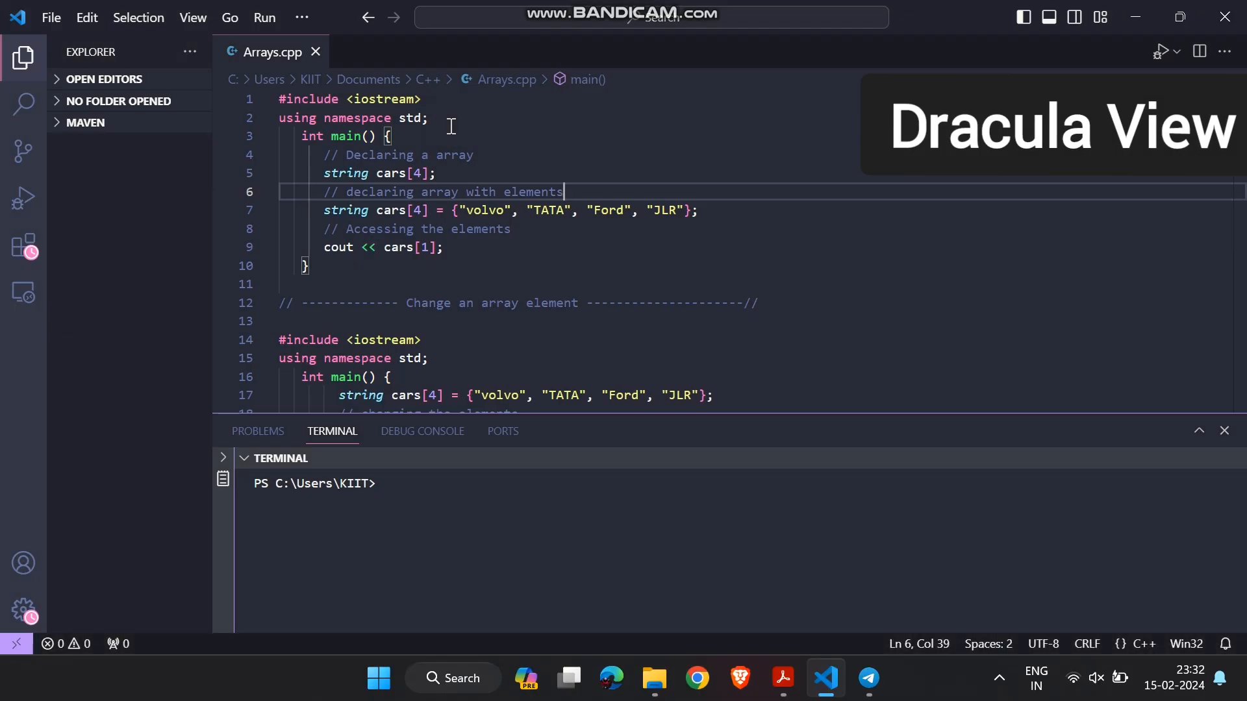
mouse_move(643, 136)
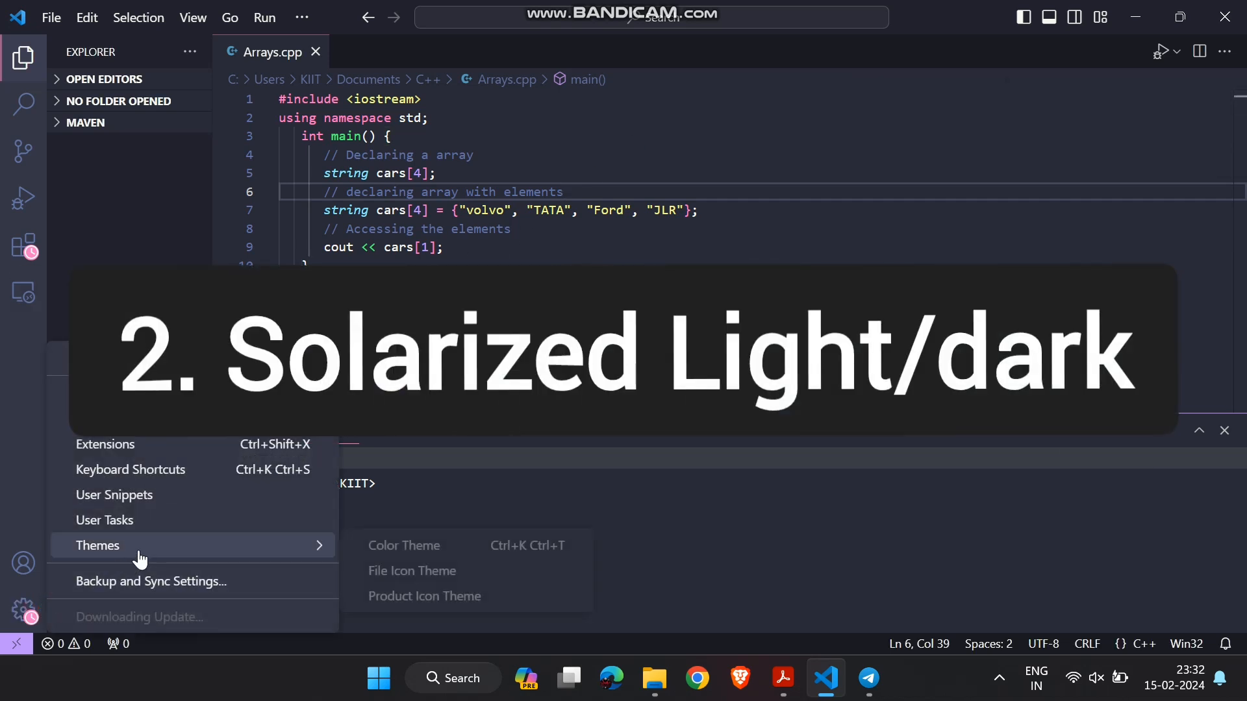
Step: Apply the Solarized Light colour theme from the Color Theme list
click(404, 546)
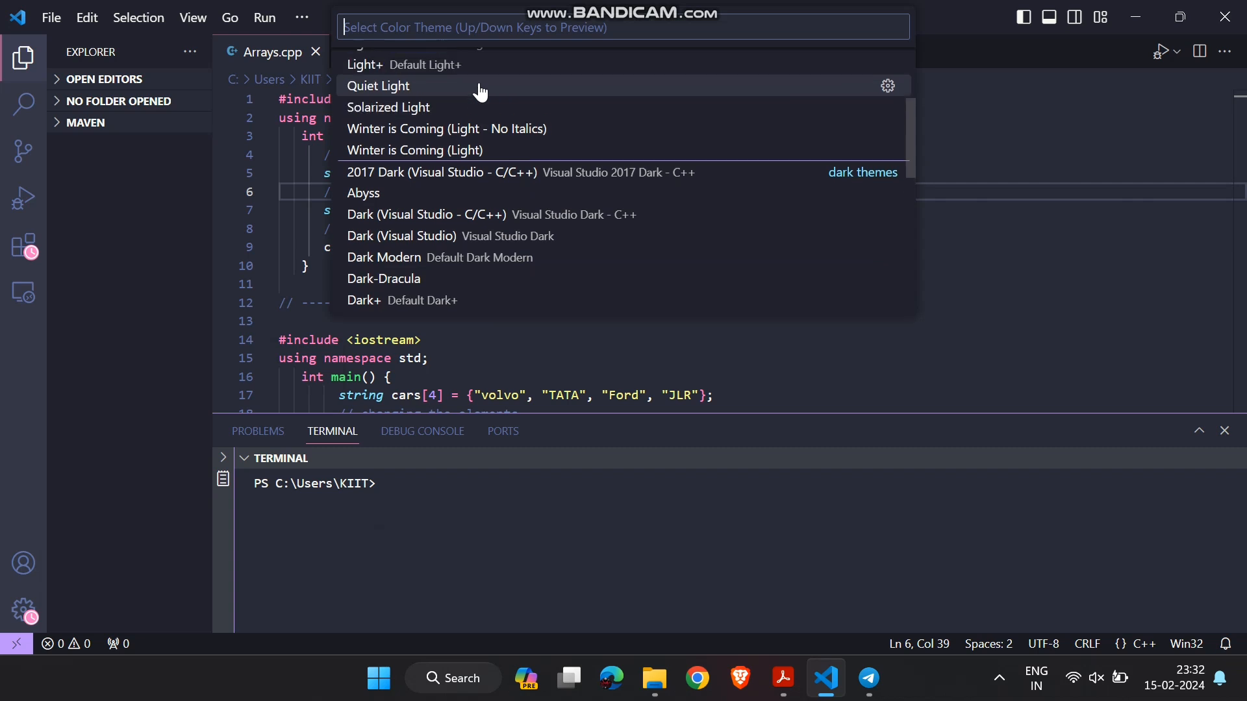
scroll(up, 3)
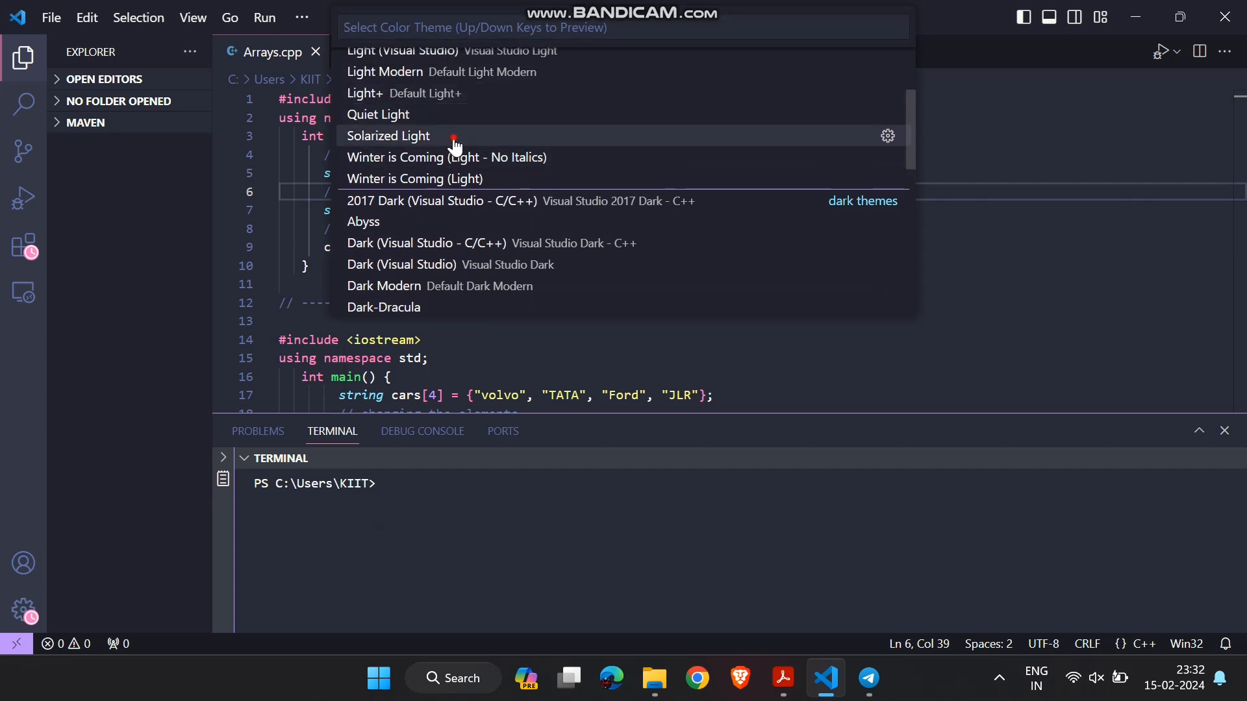
click(389, 135)
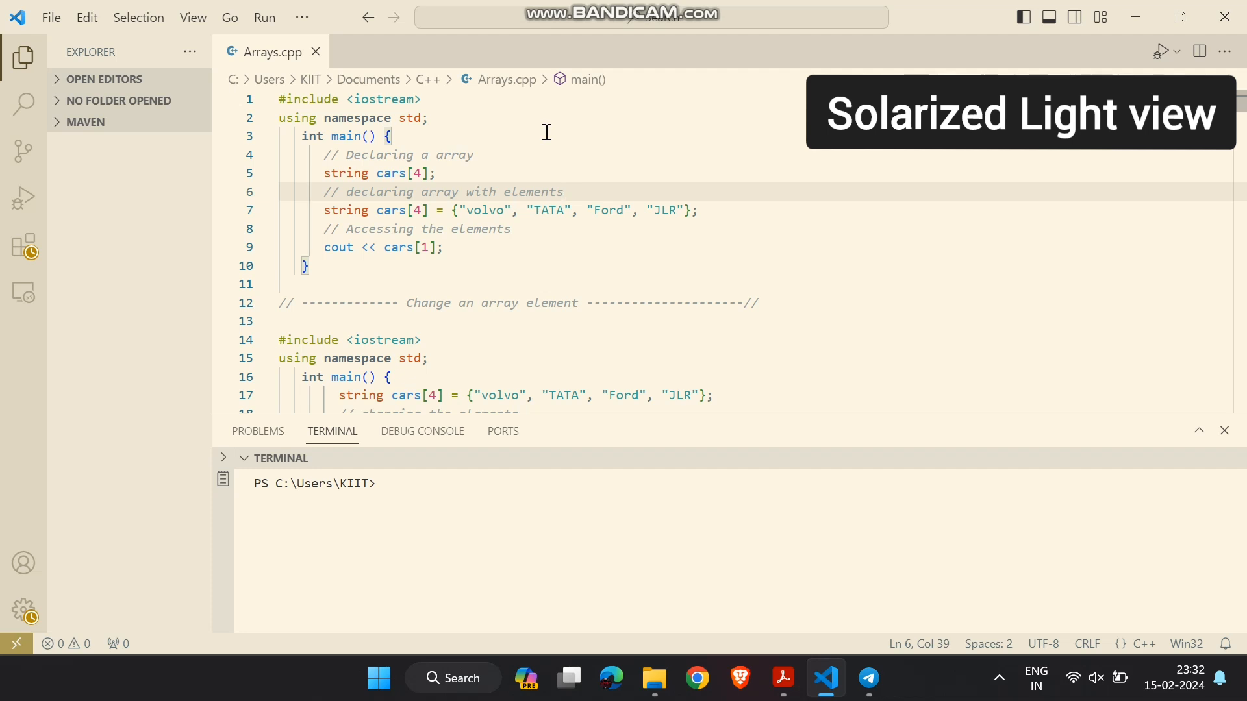
mouse_move(22, 609)
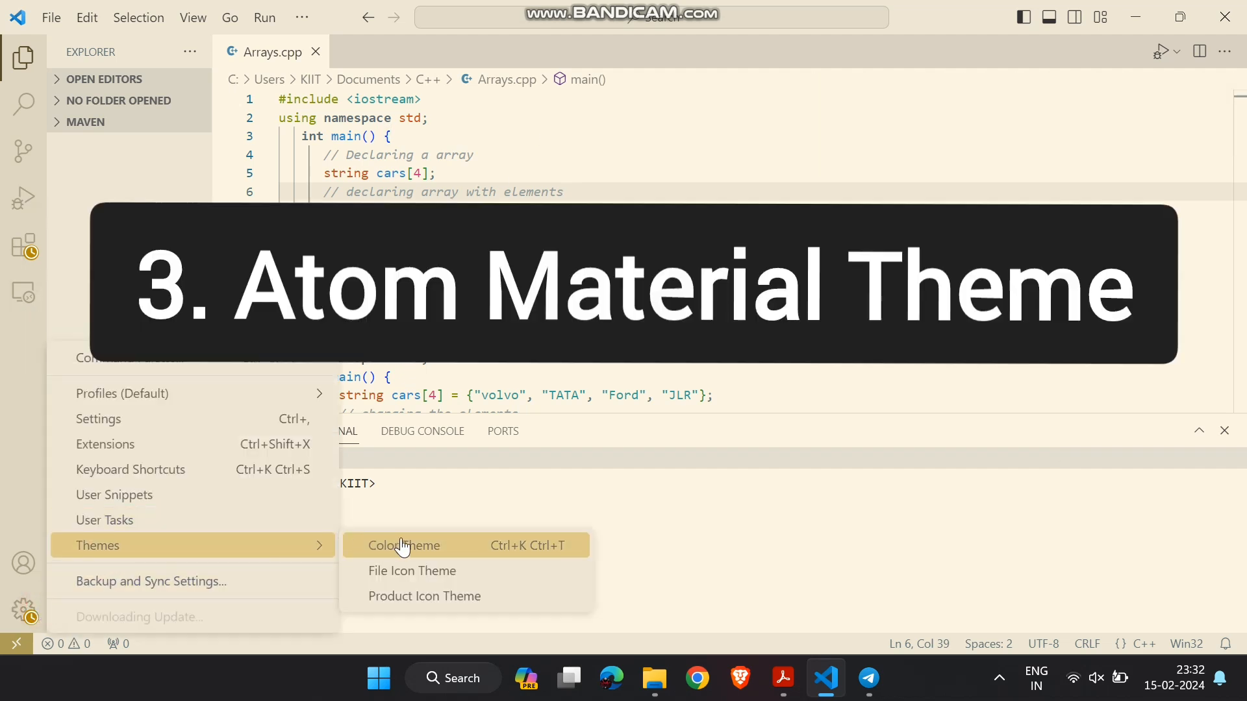
Step: Install and apply Atom Material Theme, then view its extension details page
click(402, 546)
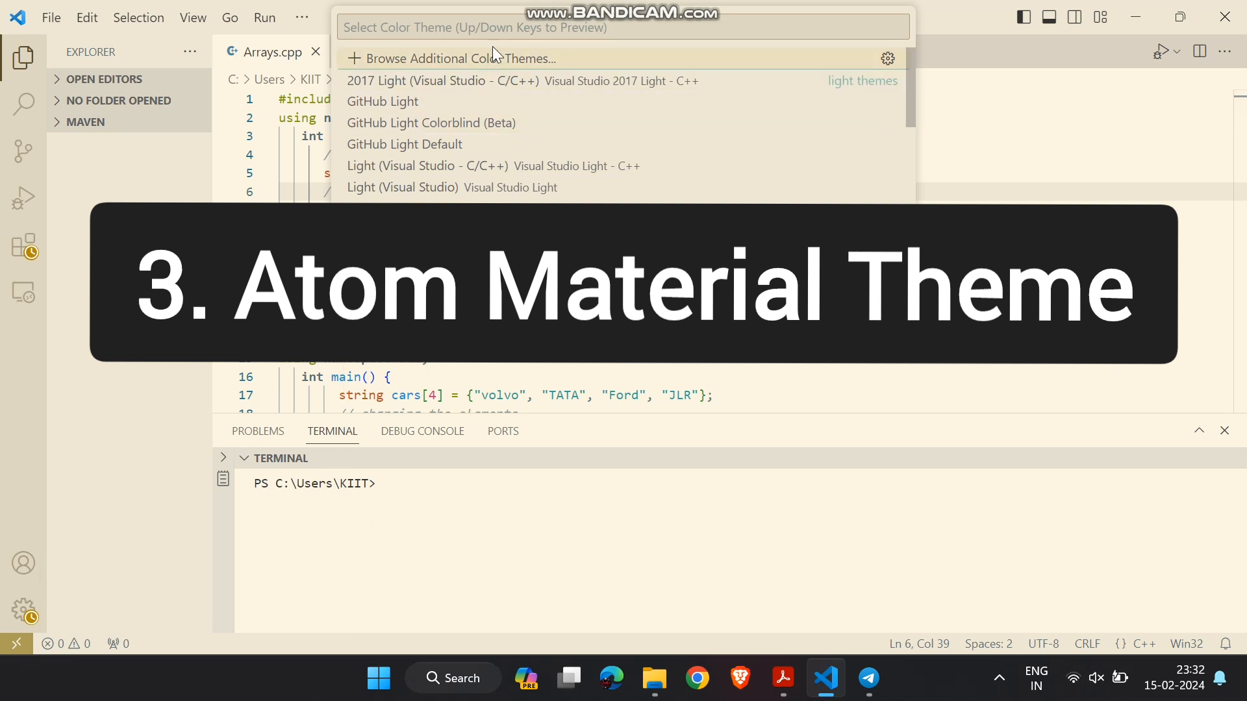
click(23, 610)
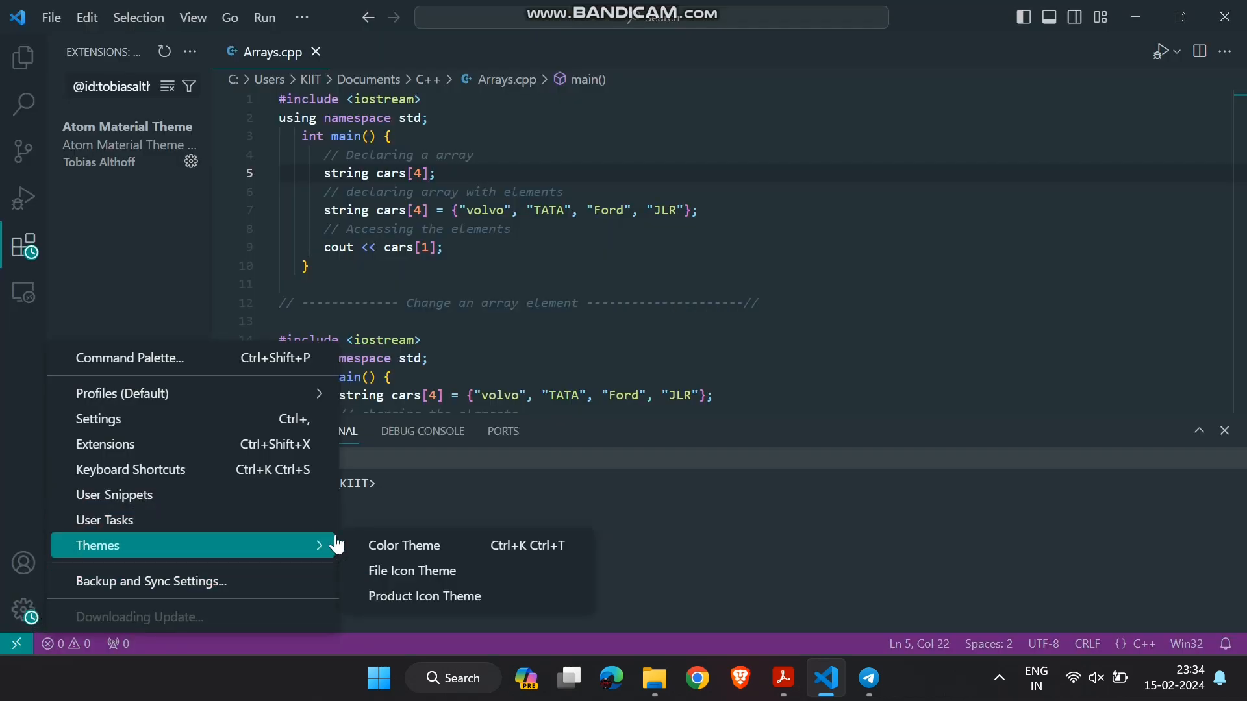
click(403, 546)
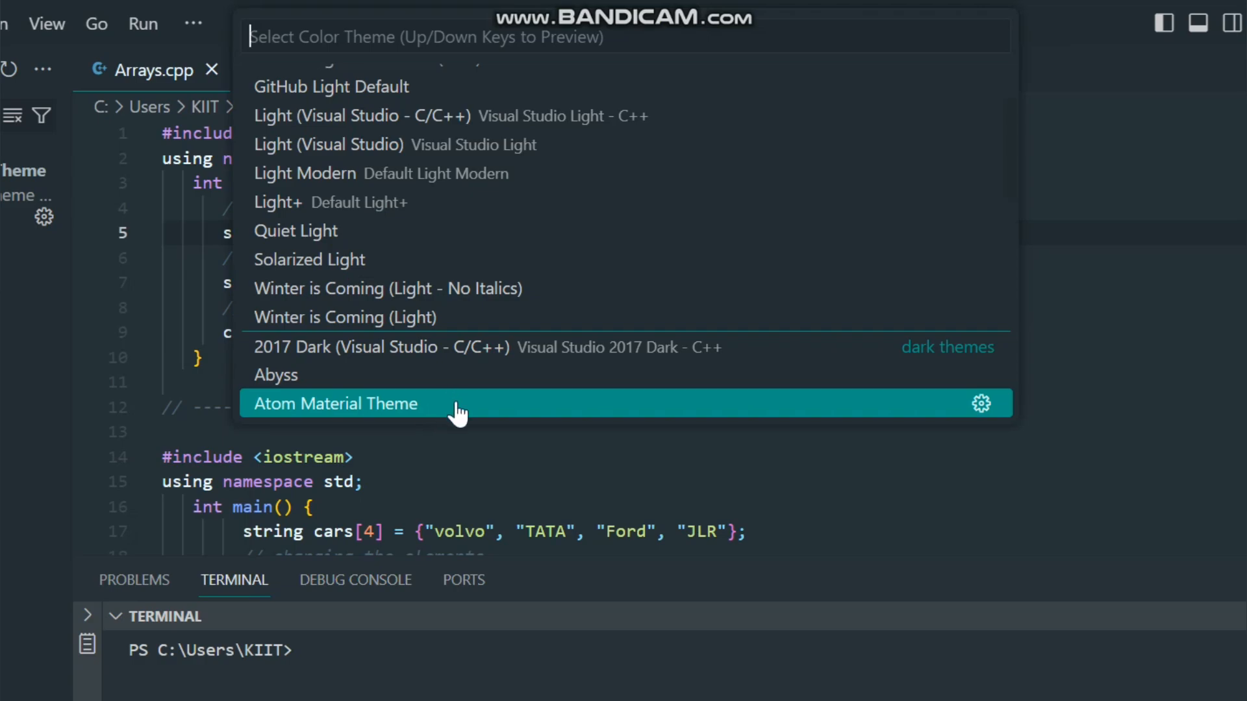
click(335, 402)
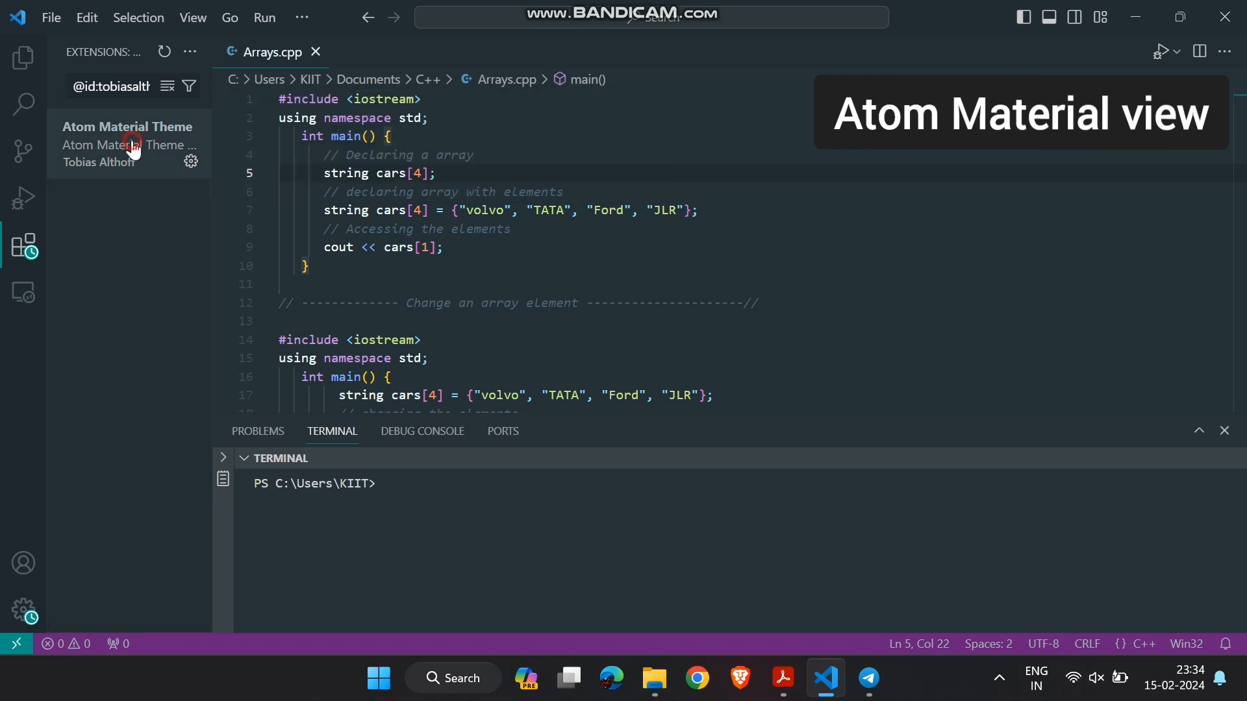
click(127, 143)
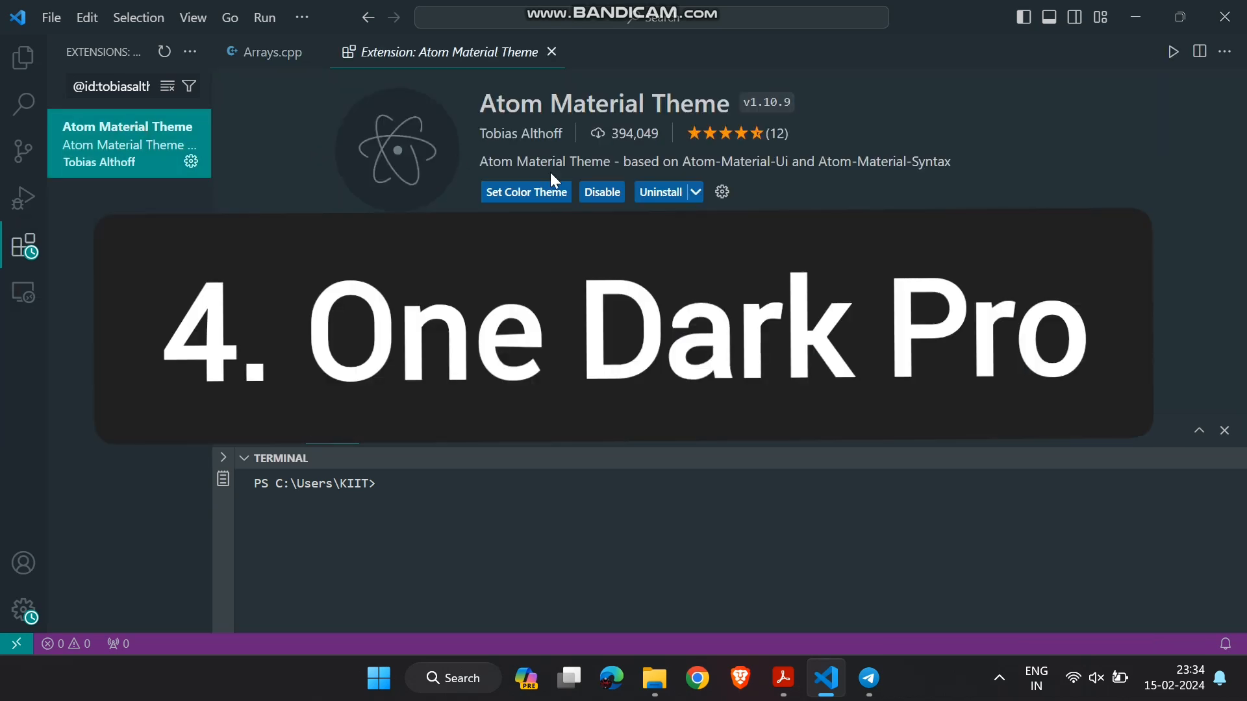
mouse_move(23, 104)
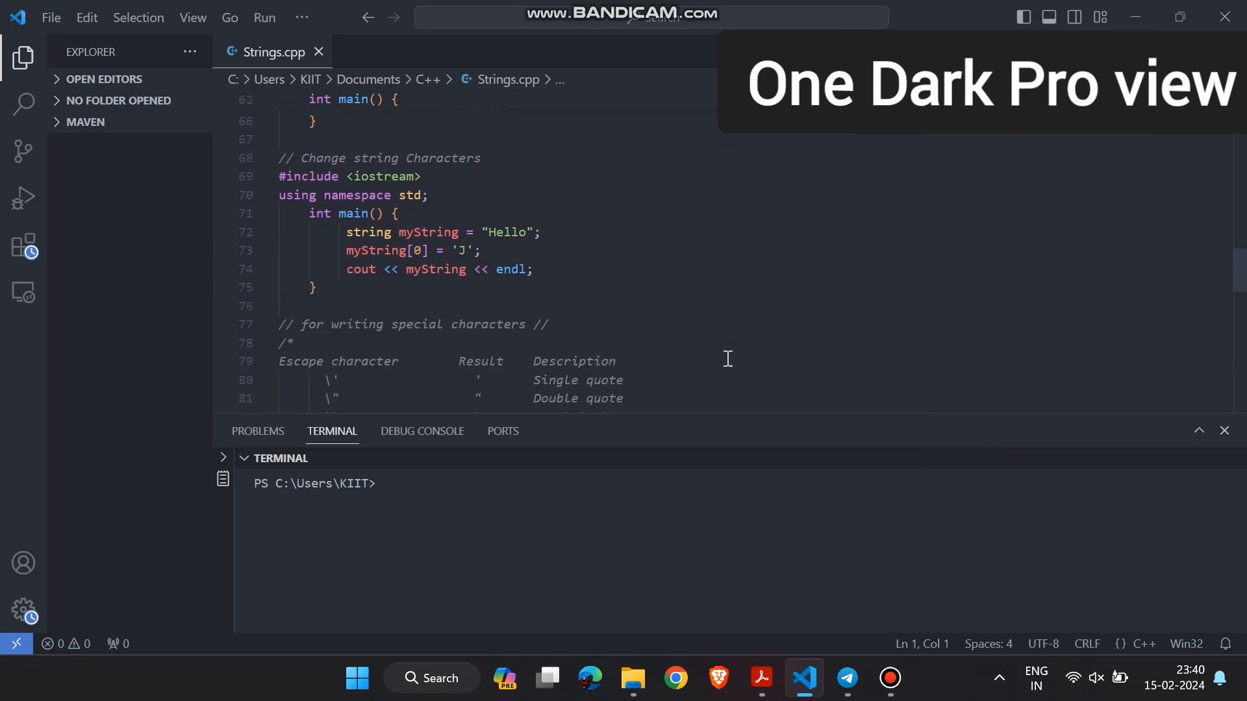
Step: Scroll through Strings.cpp under One Dark Pro and back to the top
scroll(down, 3)
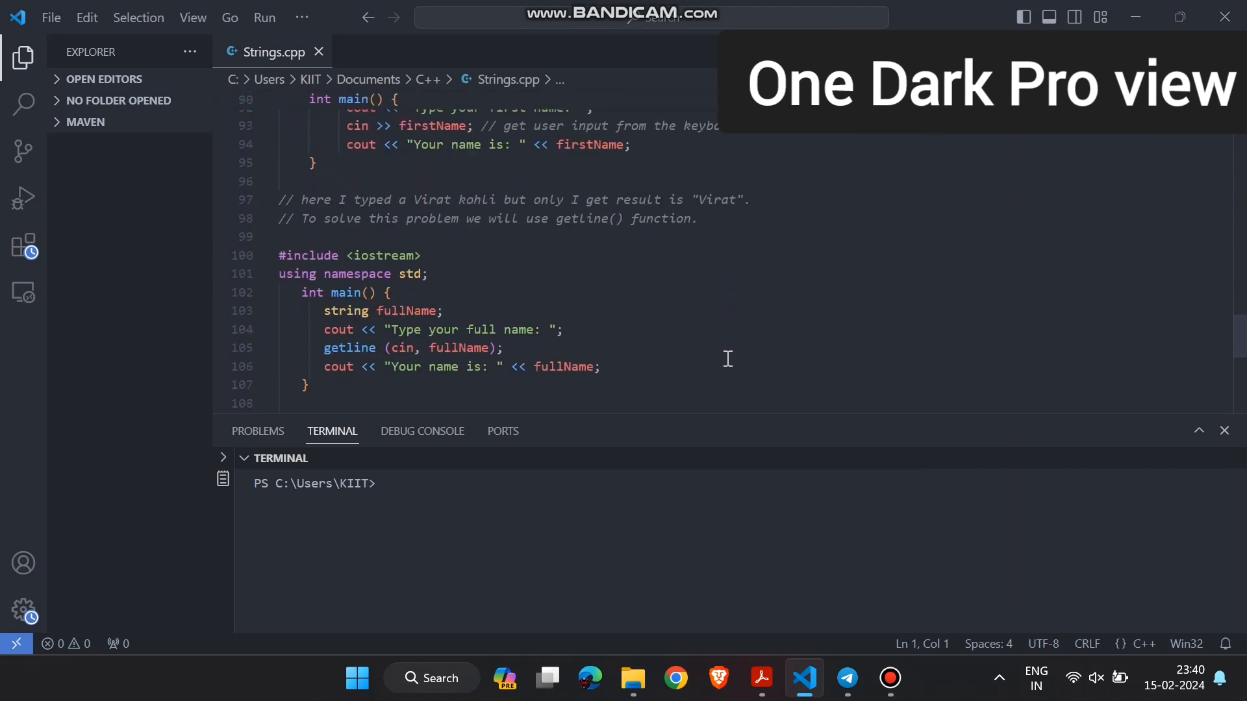
scroll(up, 3)
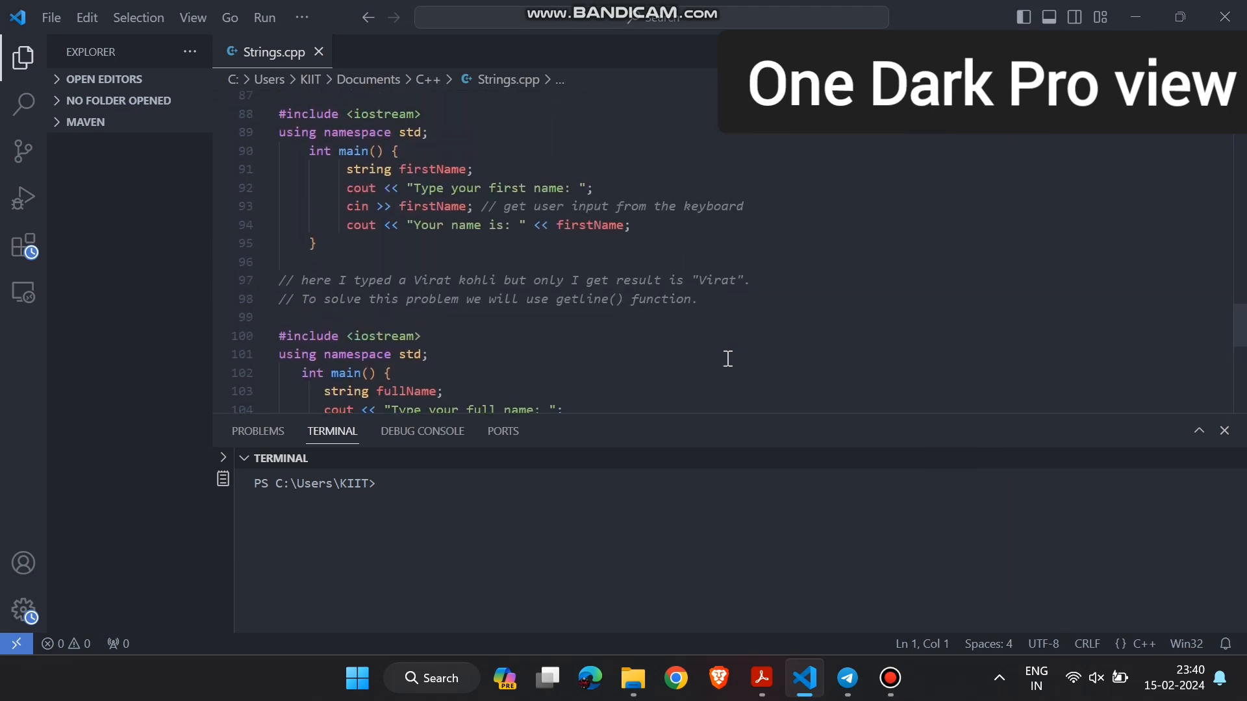
scroll(up, 3)
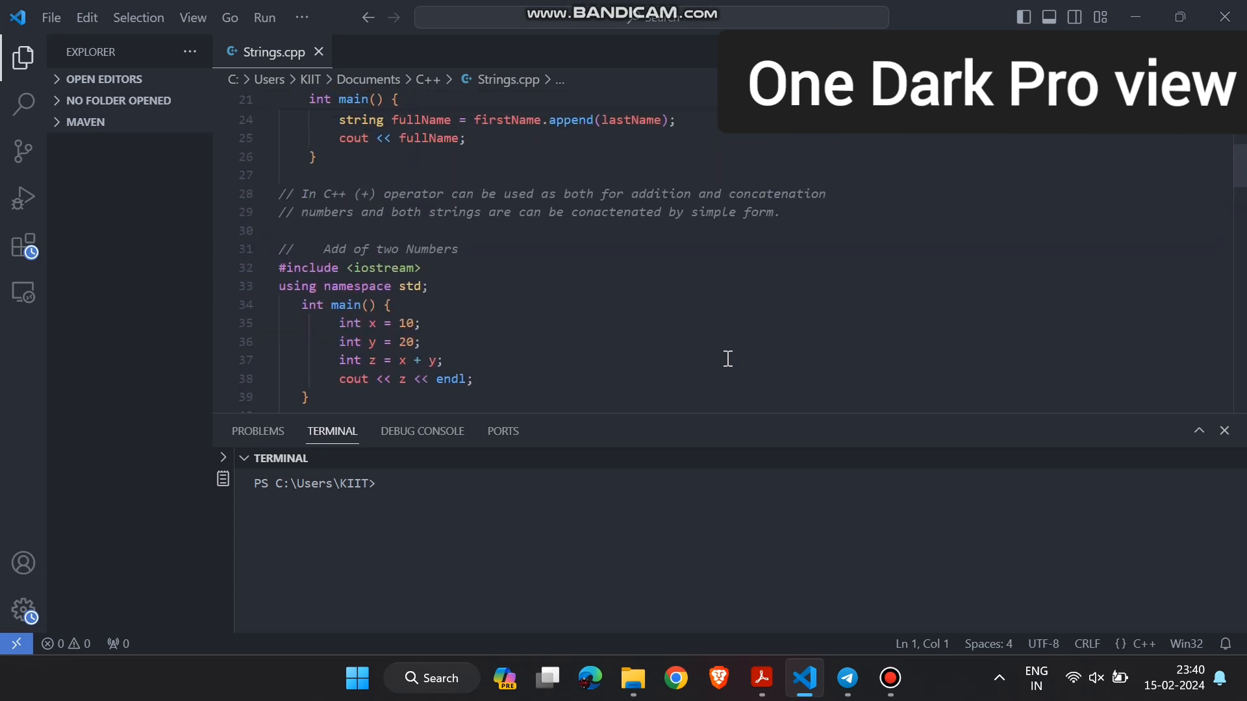
scroll(up, 3)
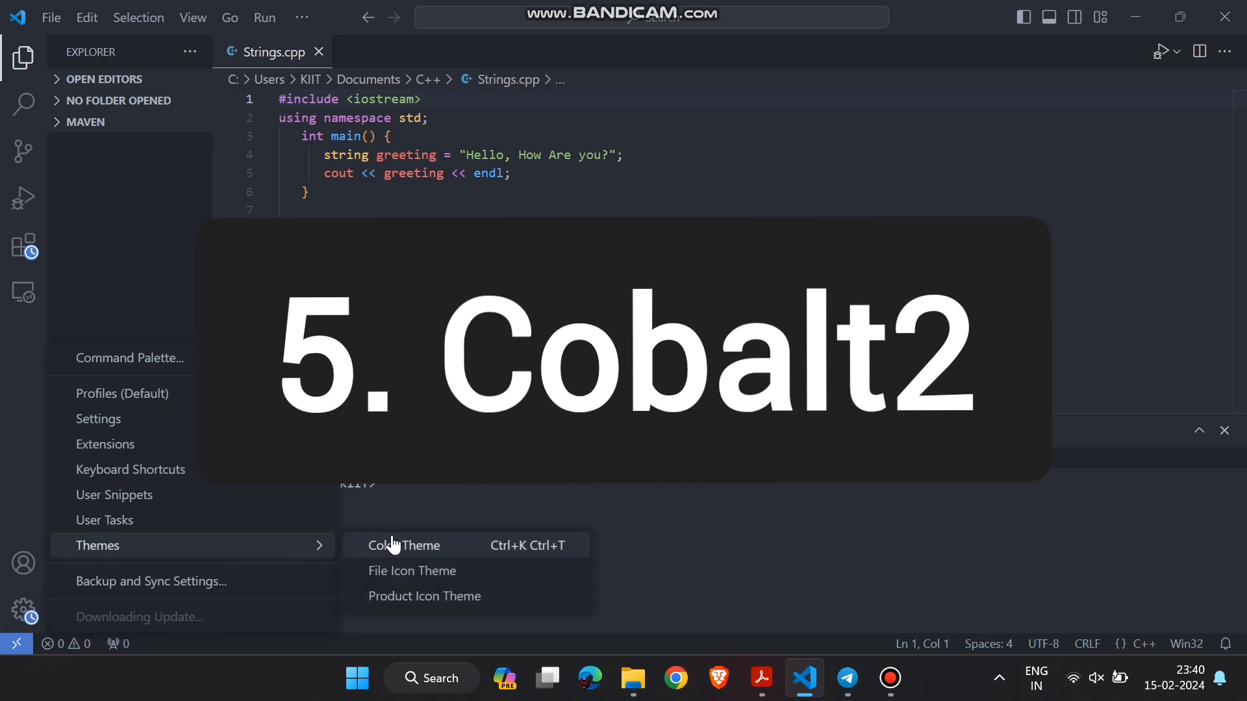
Step: Apply the Cobalt2 colour theme and scroll through Strings.cpp in it
click(403, 545)
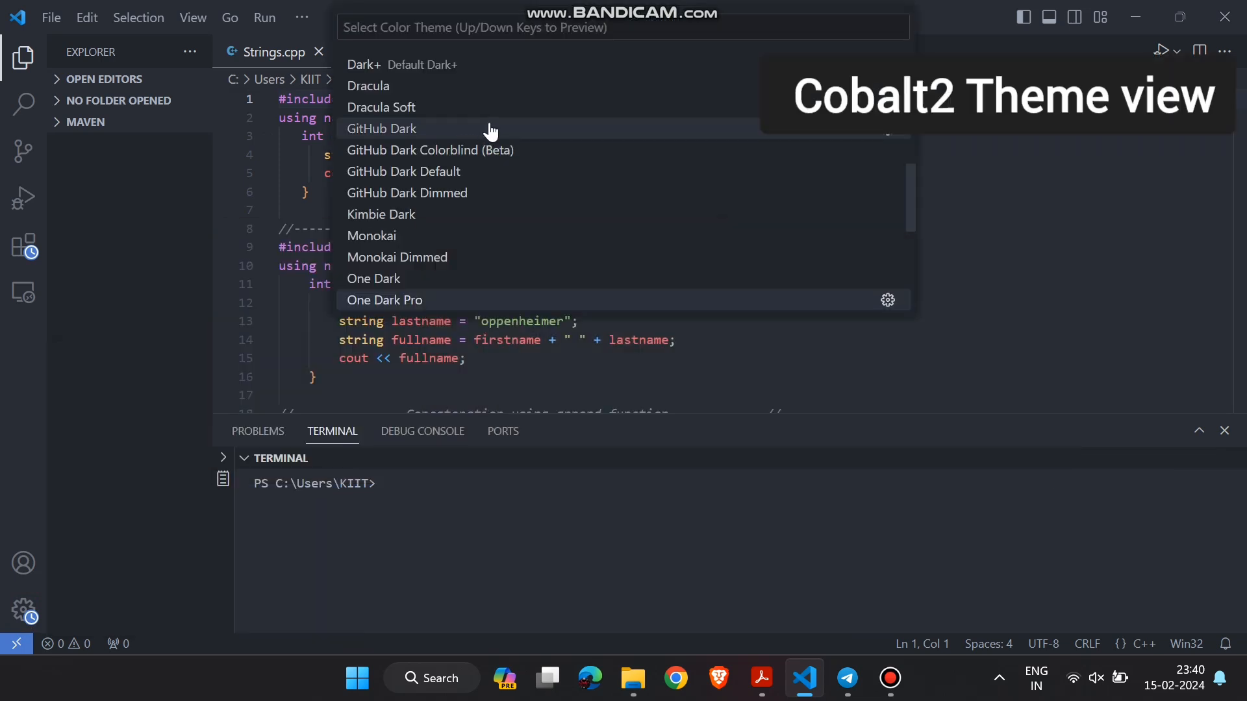
key(Escape)
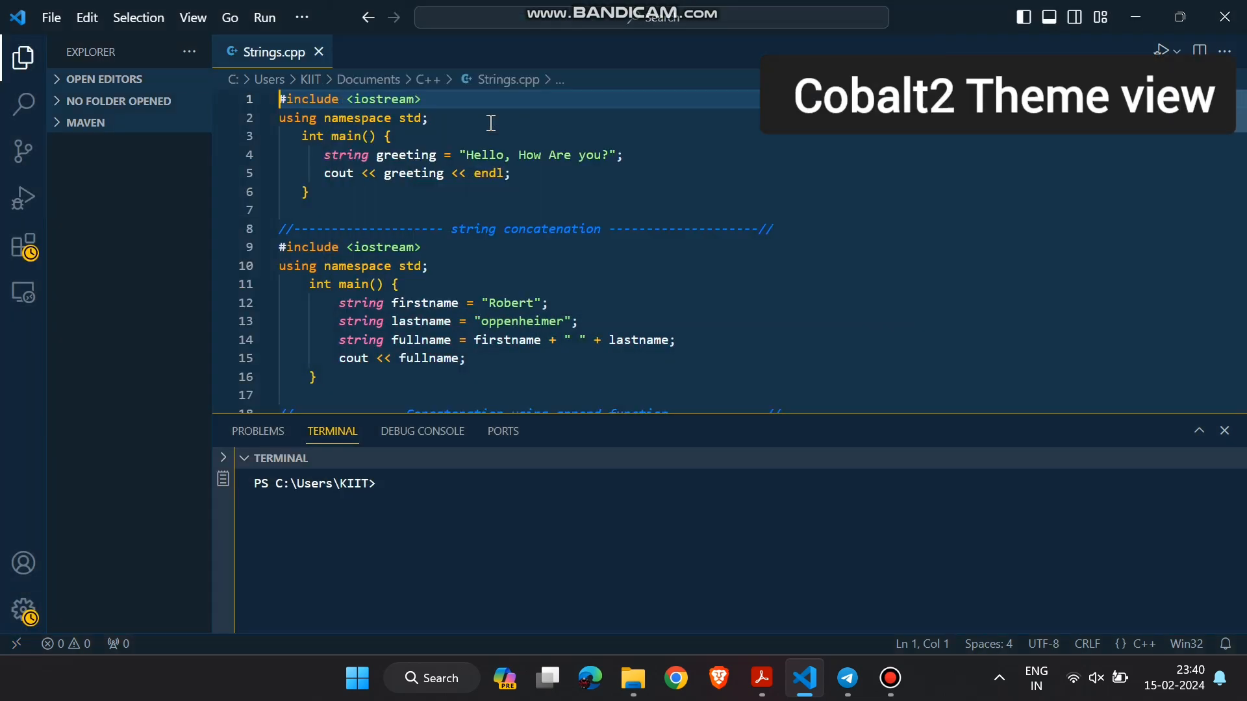
scroll(down, 3)
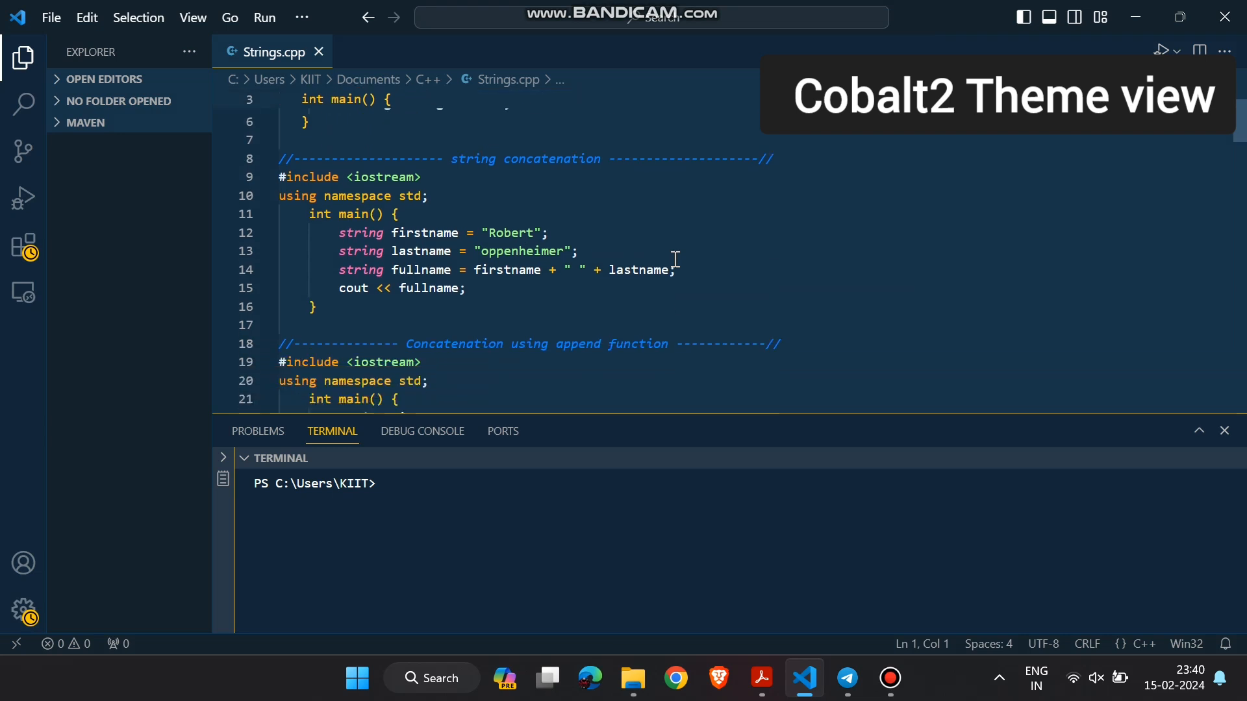
scroll(down, 3)
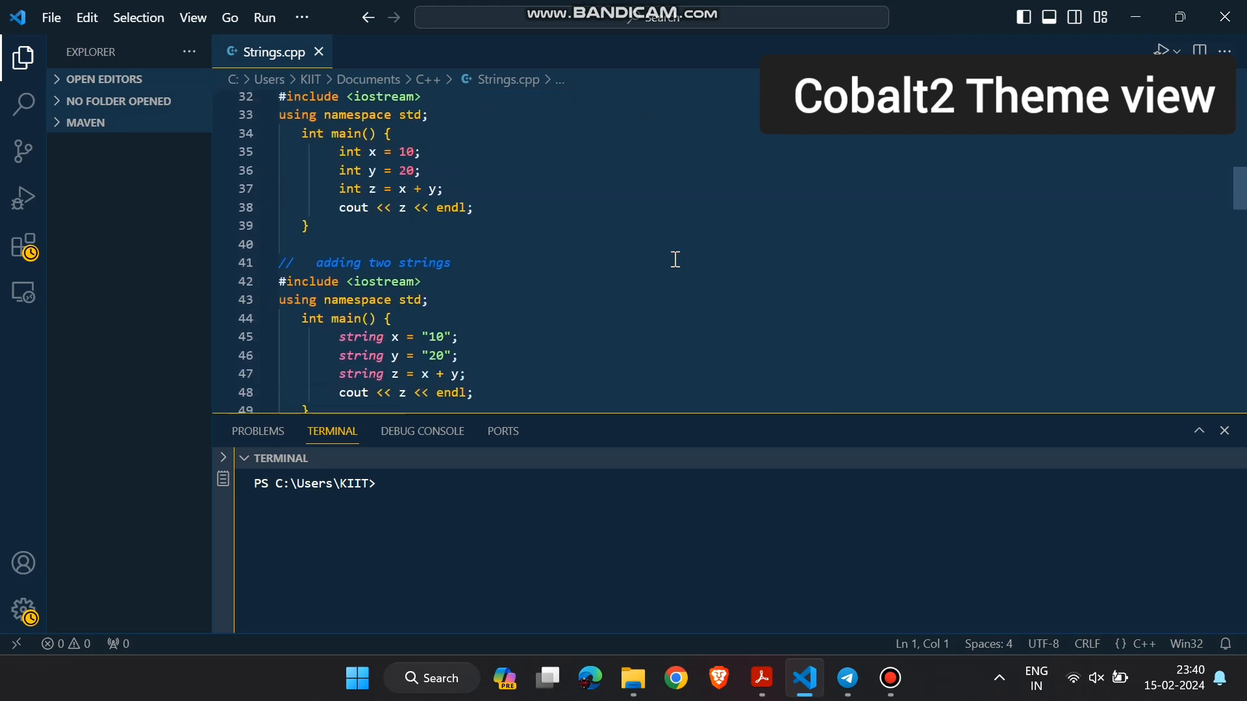
scroll(down, 3)
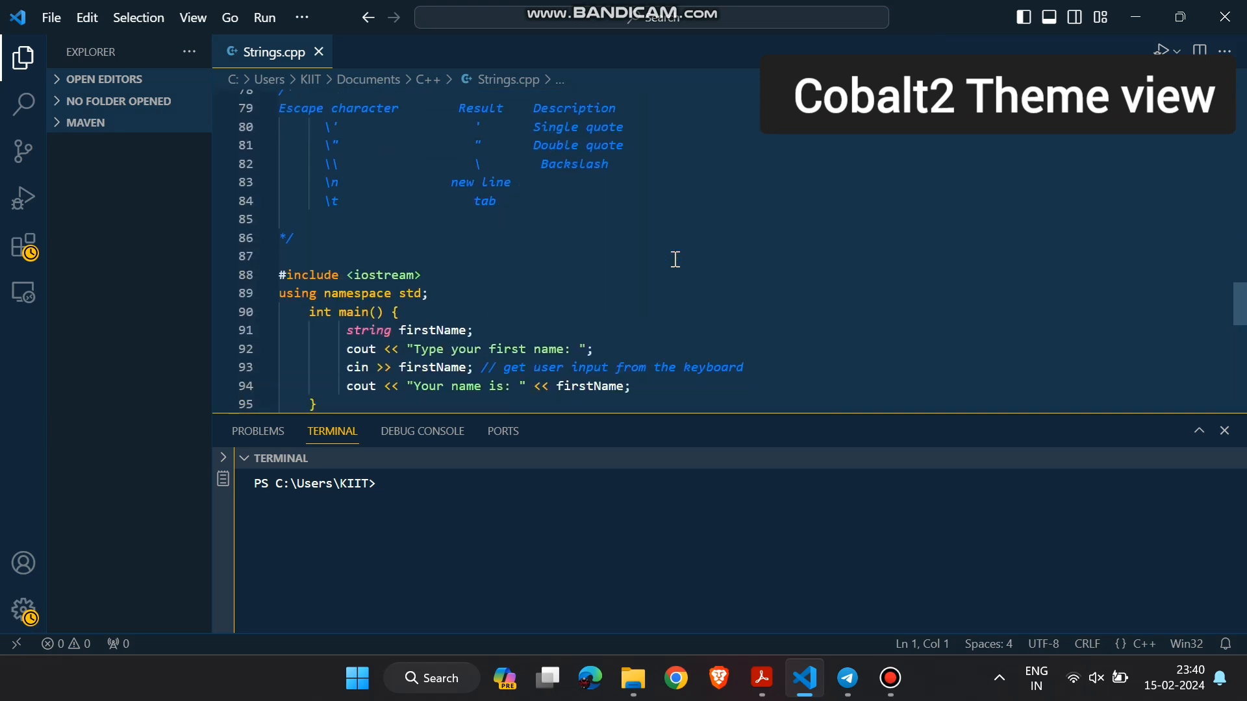
scroll(up, 3)
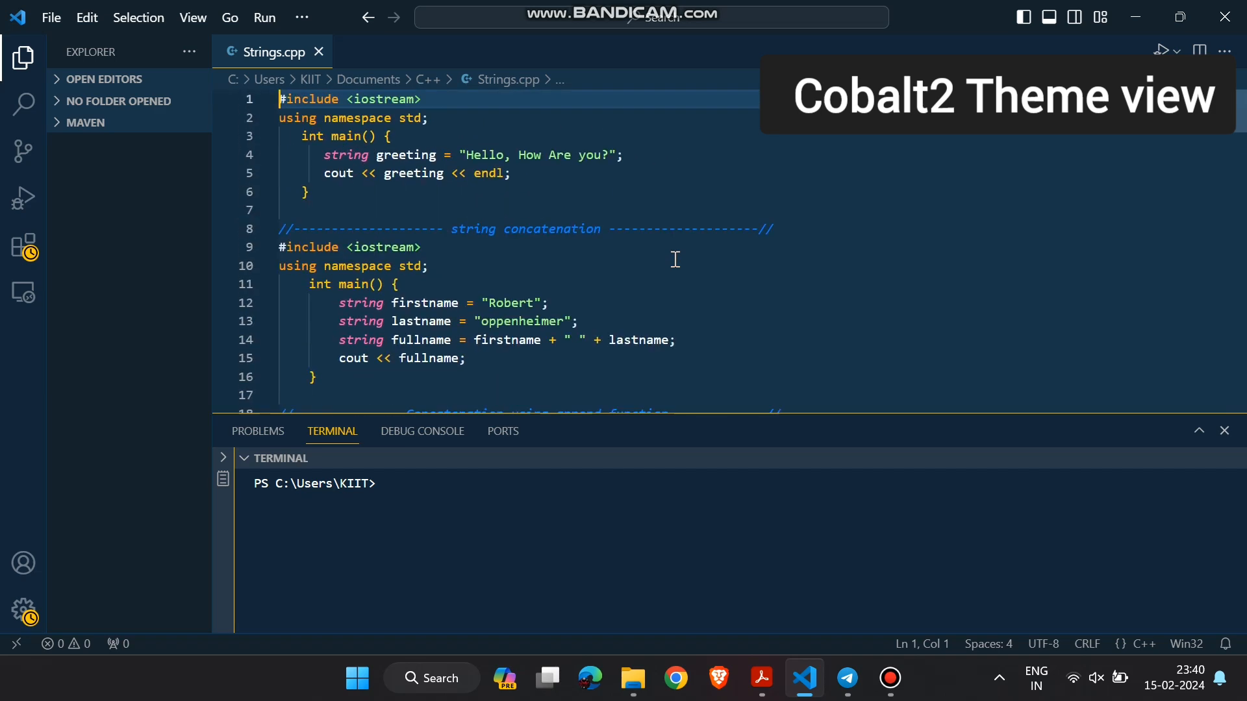
scroll(down, 3)
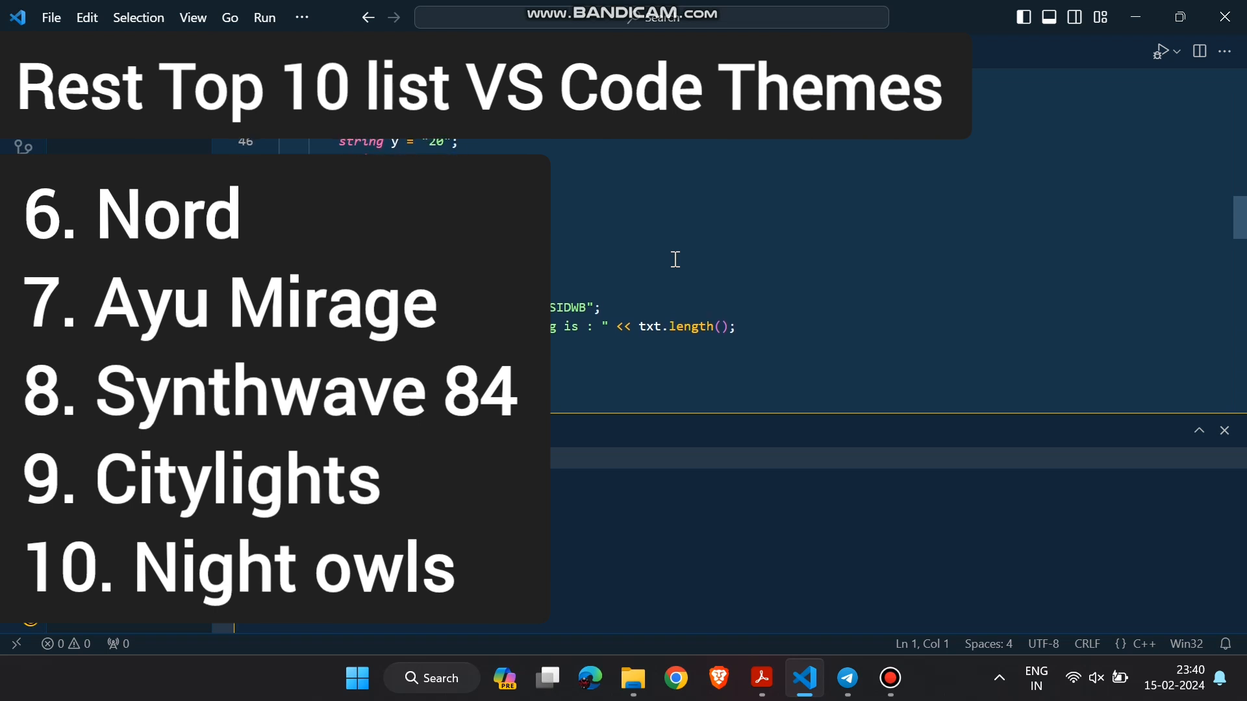
Step: Browse the dark themes in the Color Theme picker and dismiss it, keeping Cobalt2
scroll(up, 3)
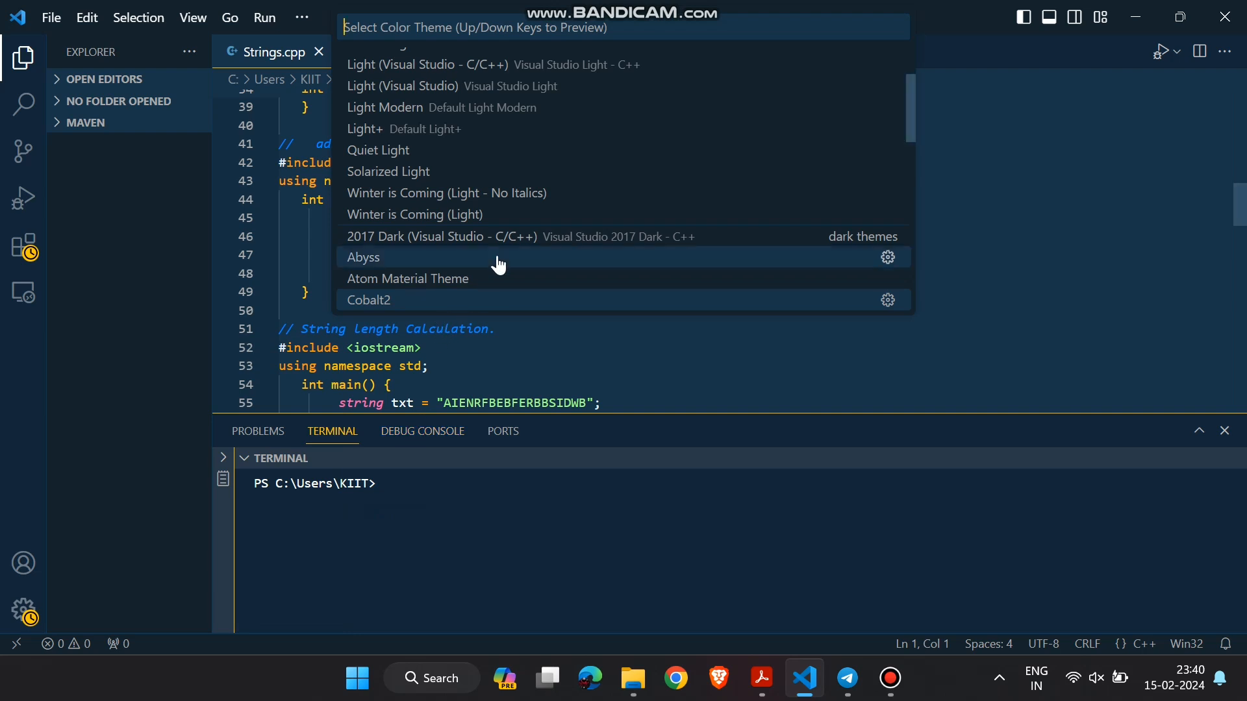
mouse_move(576, 226)
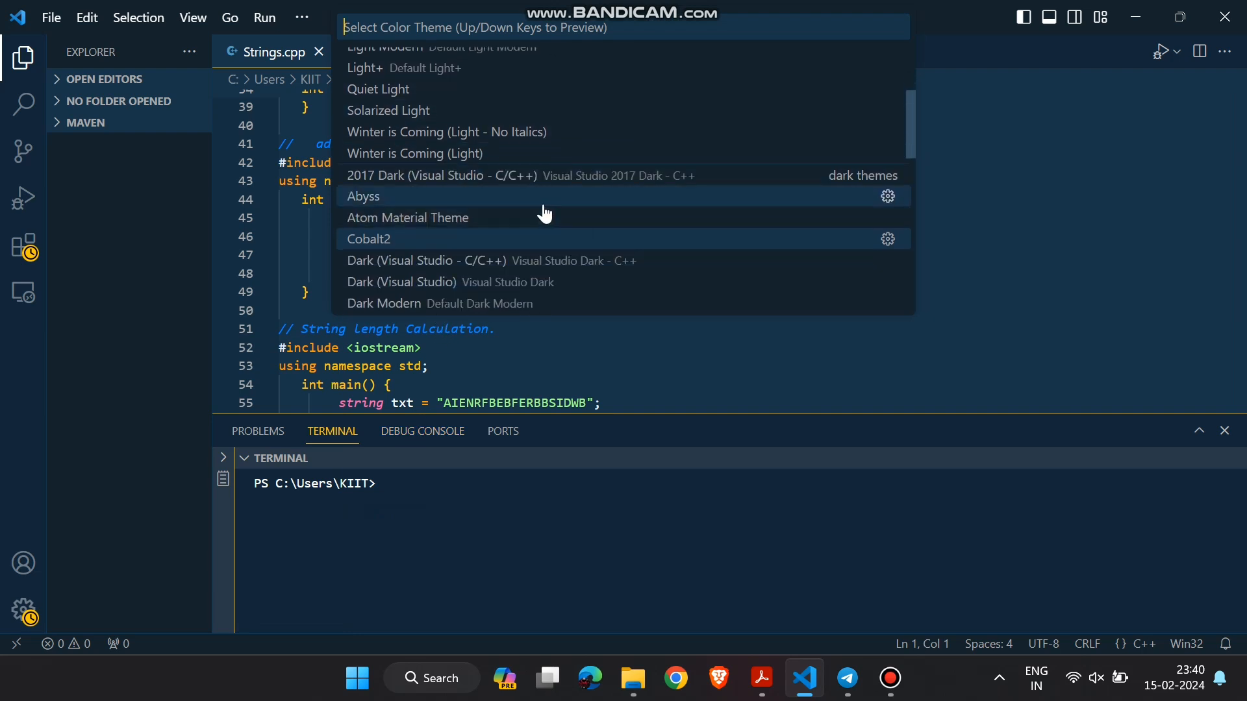
scroll(down, 3)
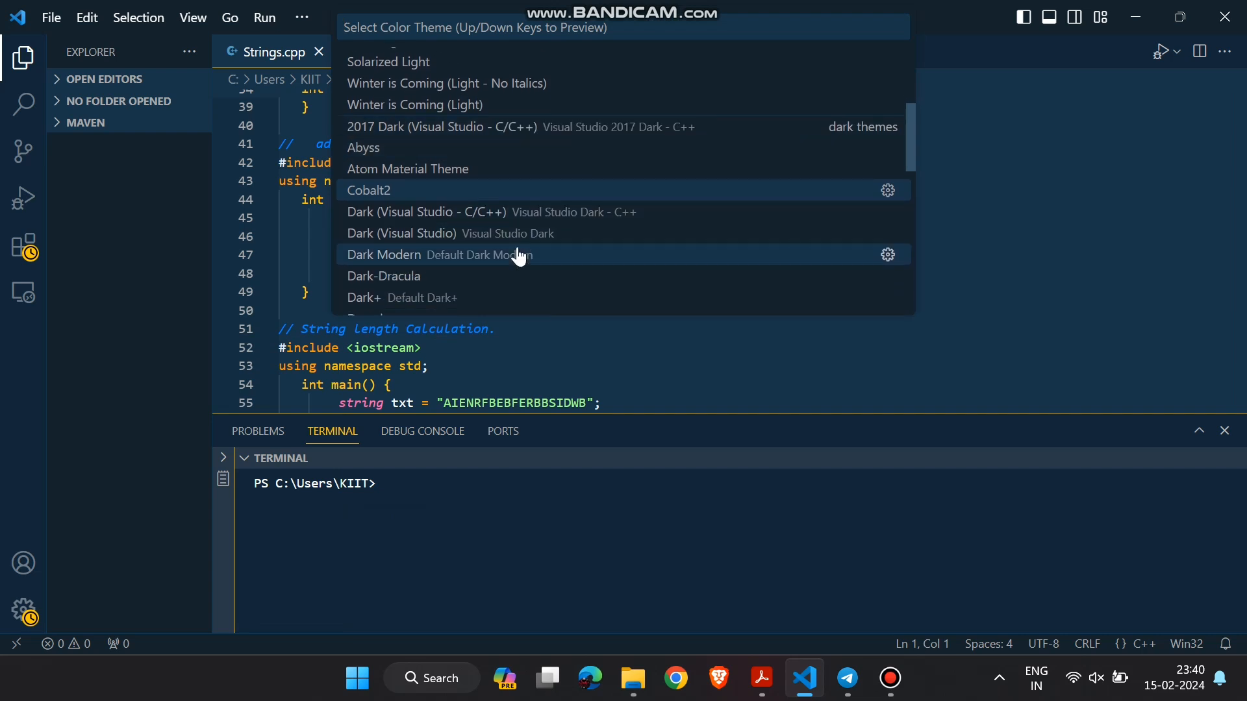
key(Escape)
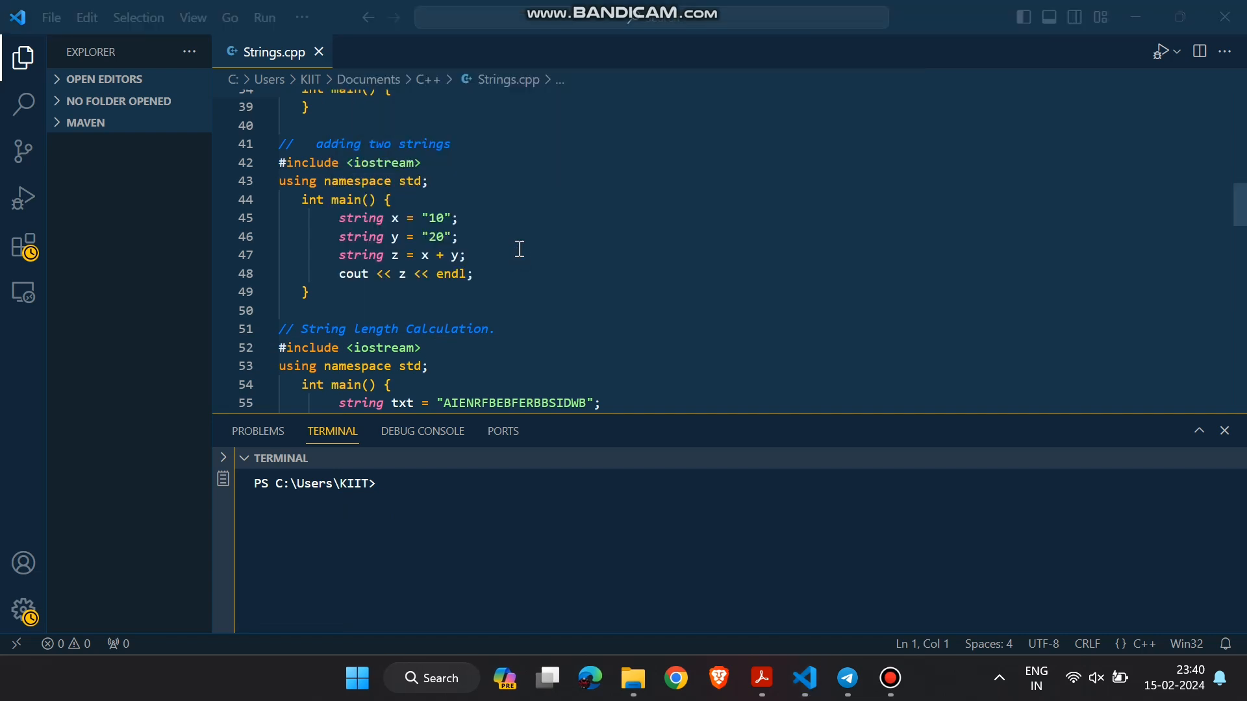
Step: Reopen the Color Theme list via the Manage menu and scroll its entries
click(24, 611)
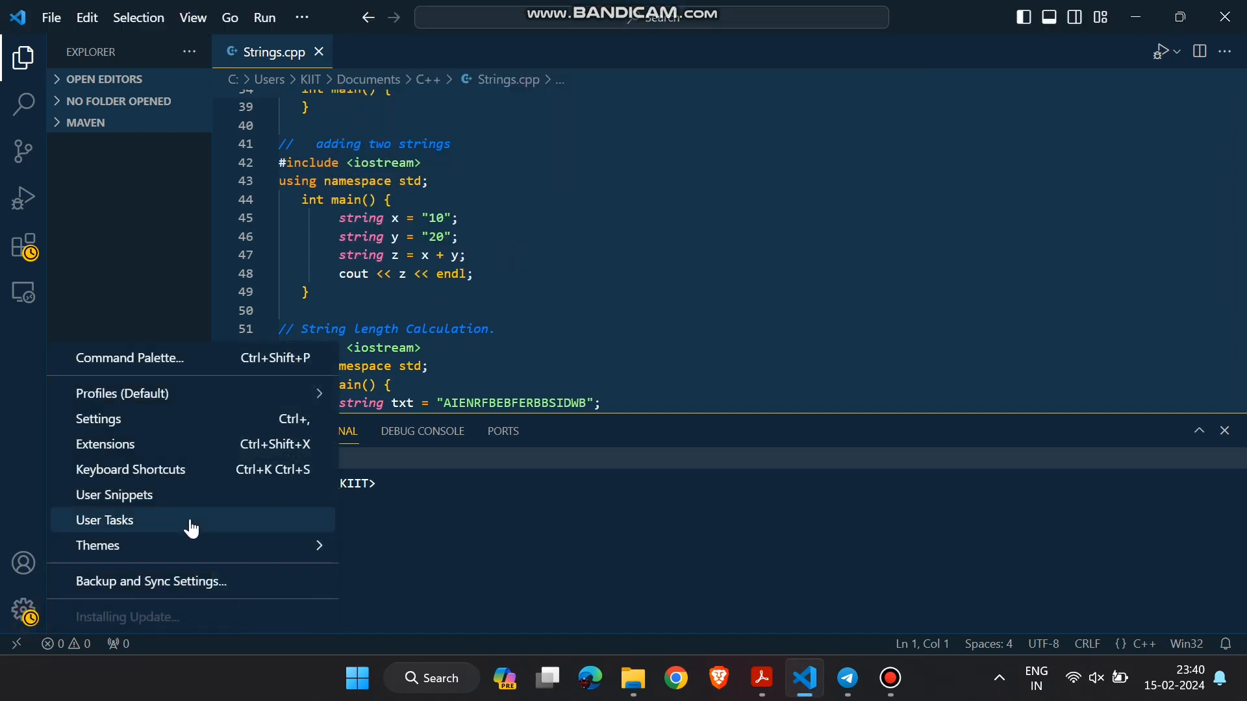
click(98, 545)
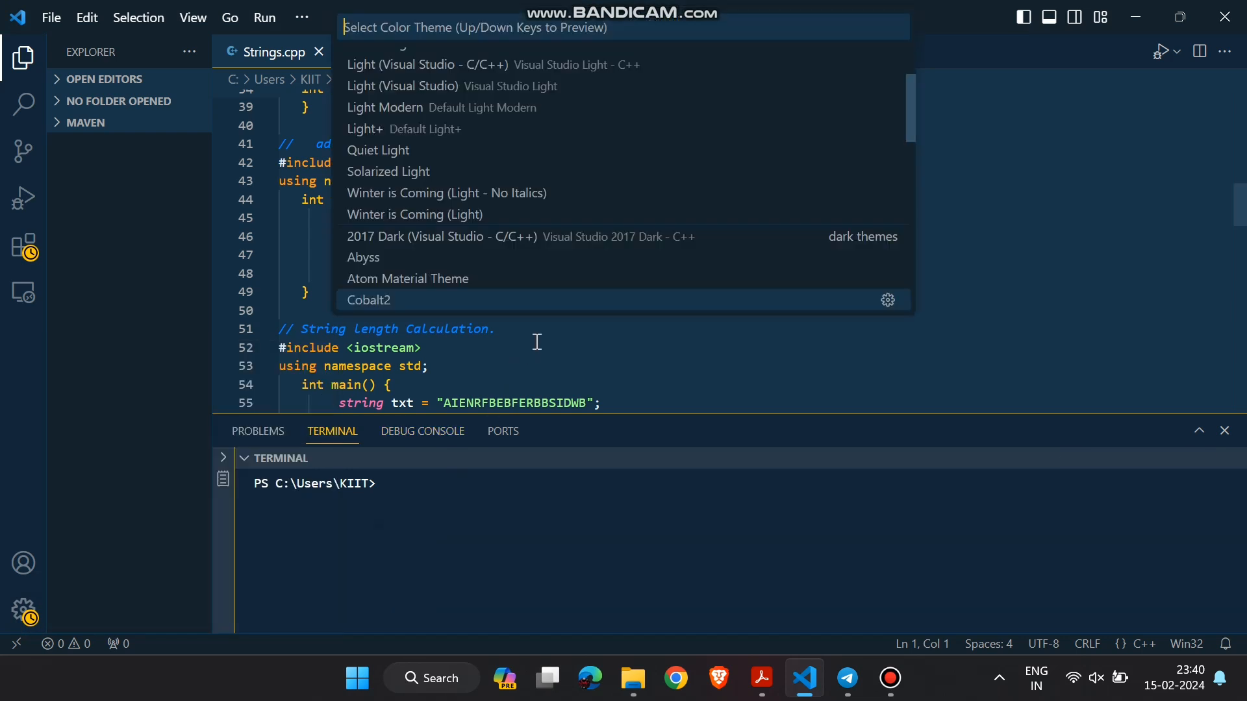
scroll(down, 3)
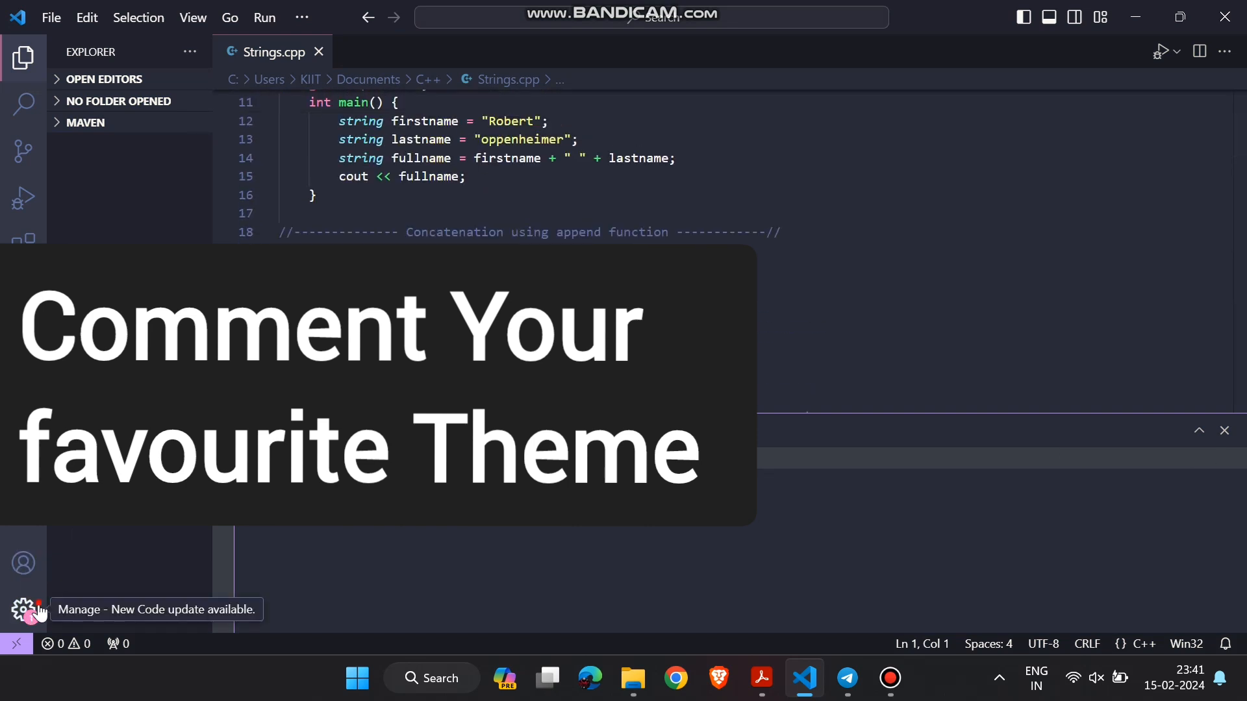
Step: Bring up the Manage gear menu to reach the theme choices again
click(23, 610)
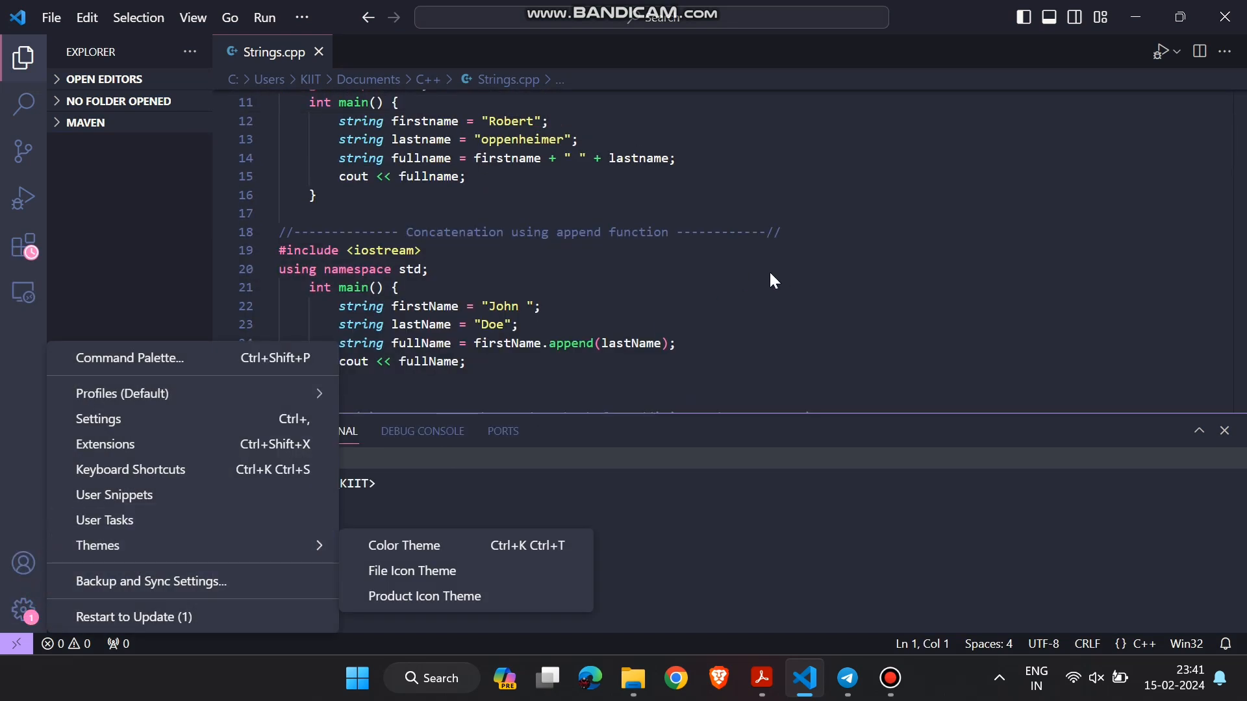